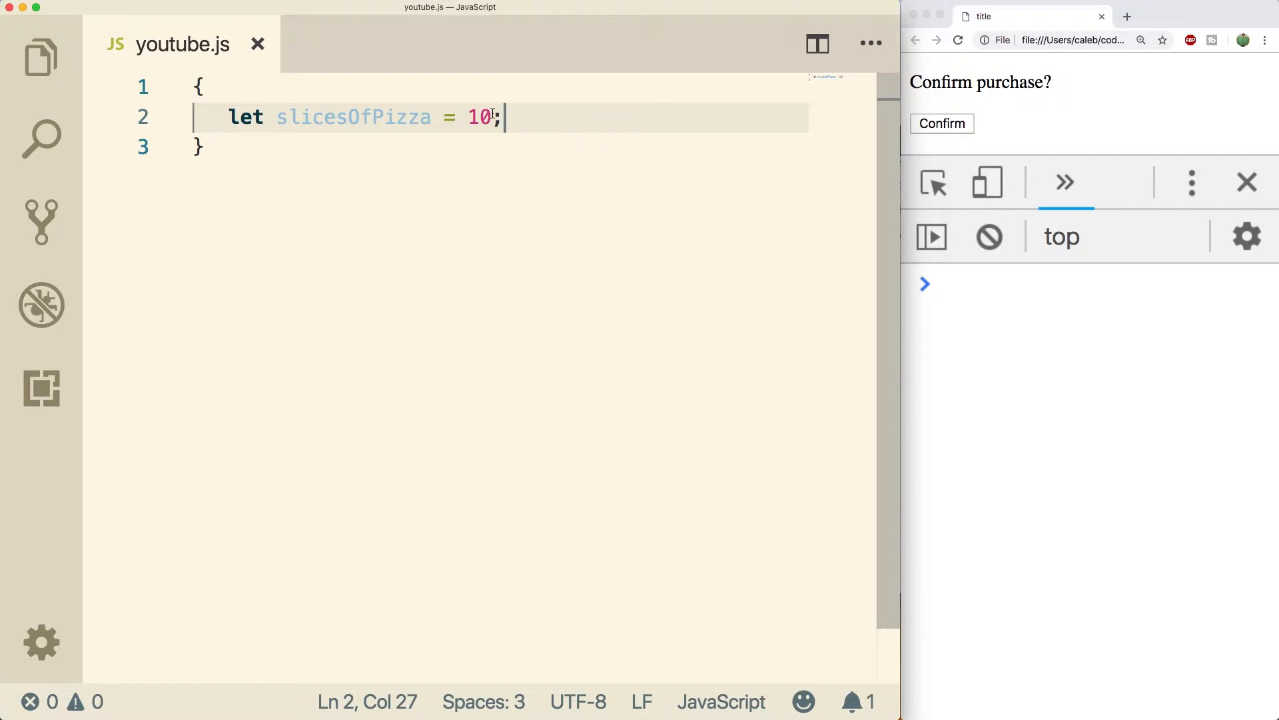
- Add the line slicesOfPizza = 11 below the declaration of 10
{"action": "key", "text": "Enter"}
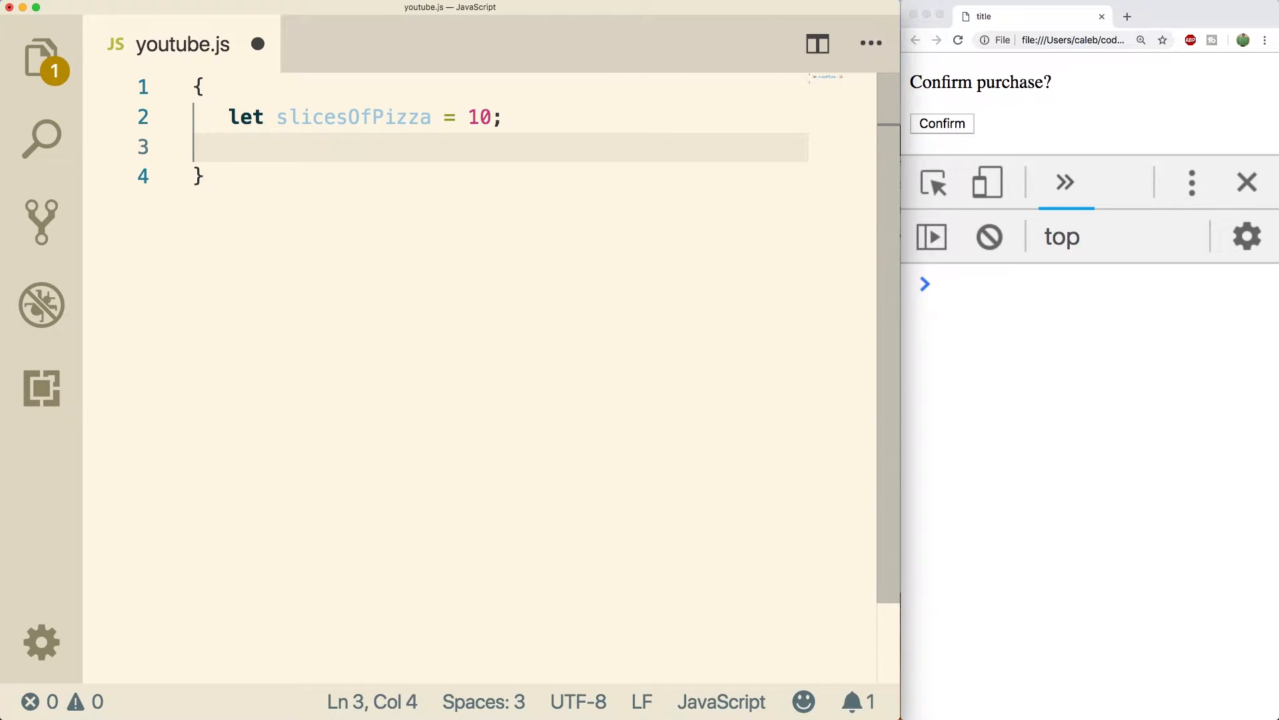
{"action": "type", "text": "slicesO"}
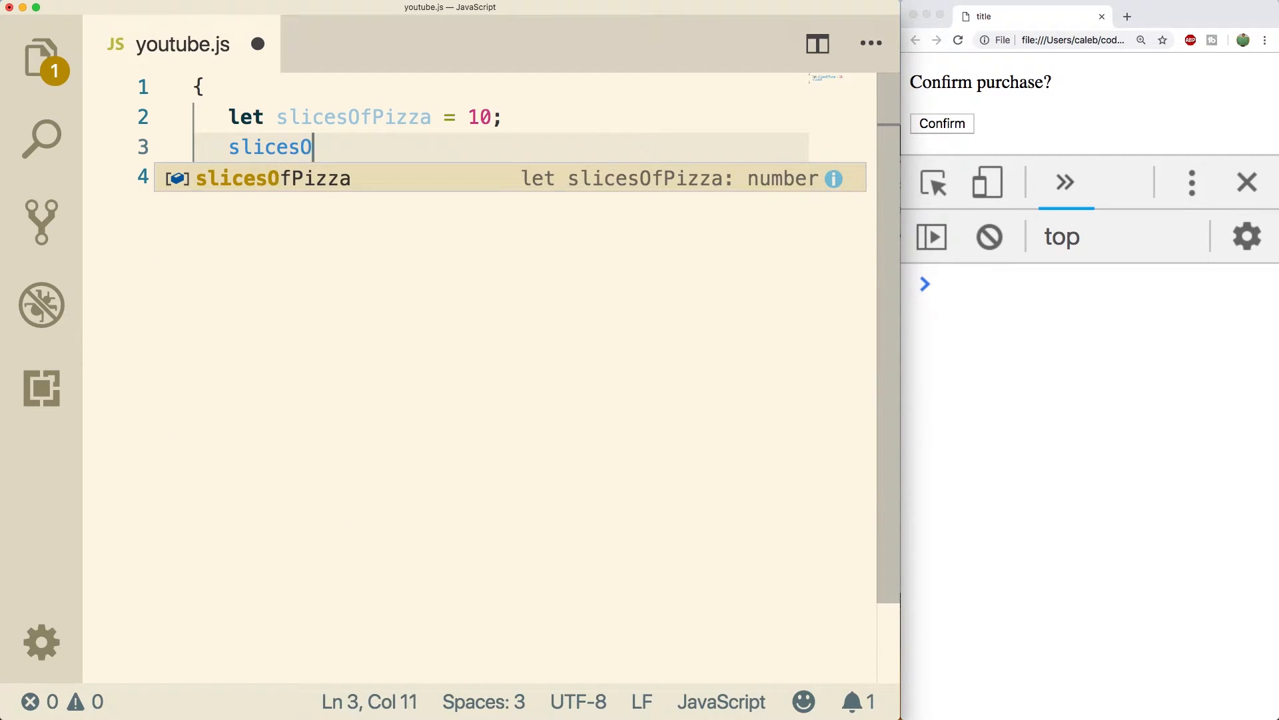
{"action": "type", "text": "fPizza = 11"}
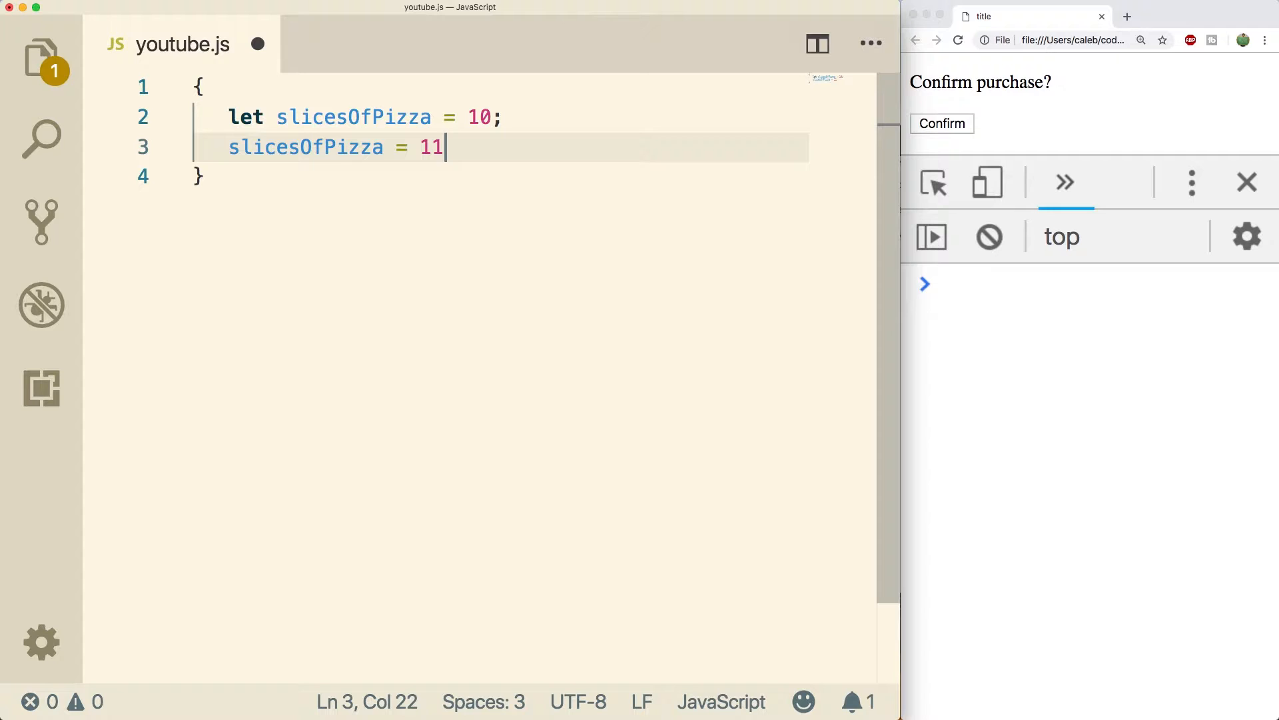
- Highlight the let keyword and the equals sign of the reassignment line
{"action": "double_click", "coordinate": [246, 117]}
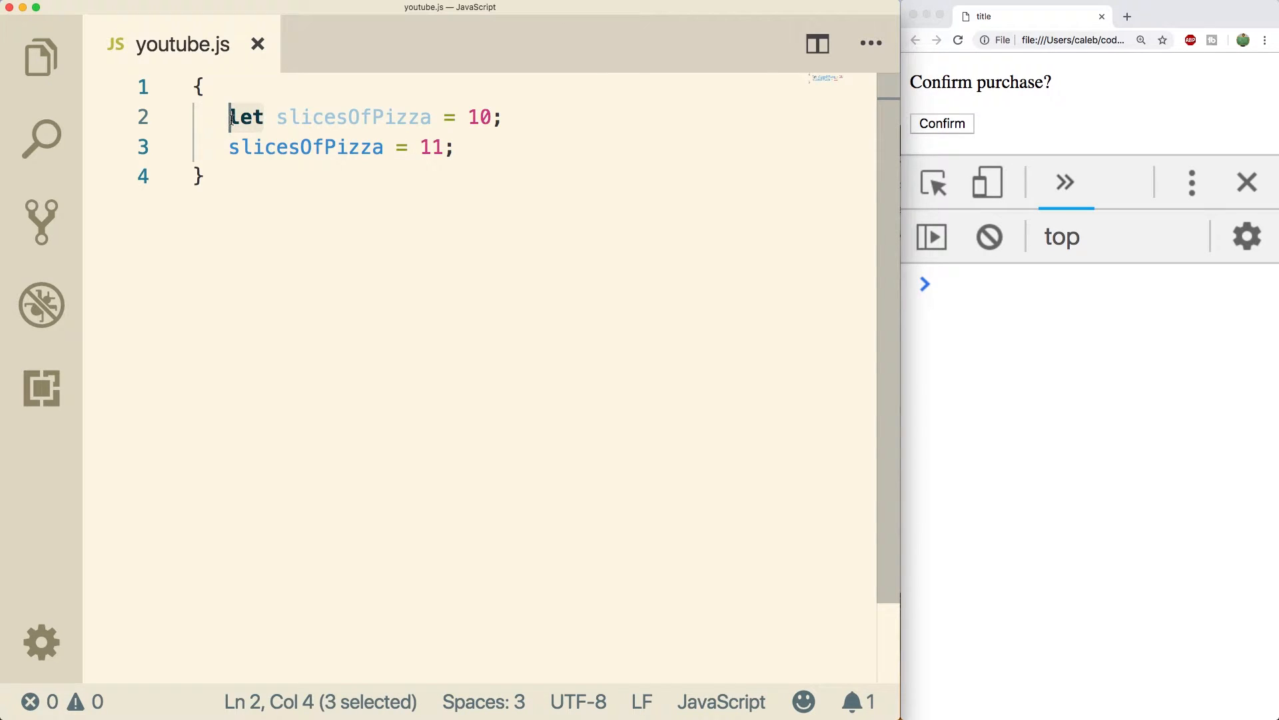
{"action": "left_click", "coordinate": [229, 146]}
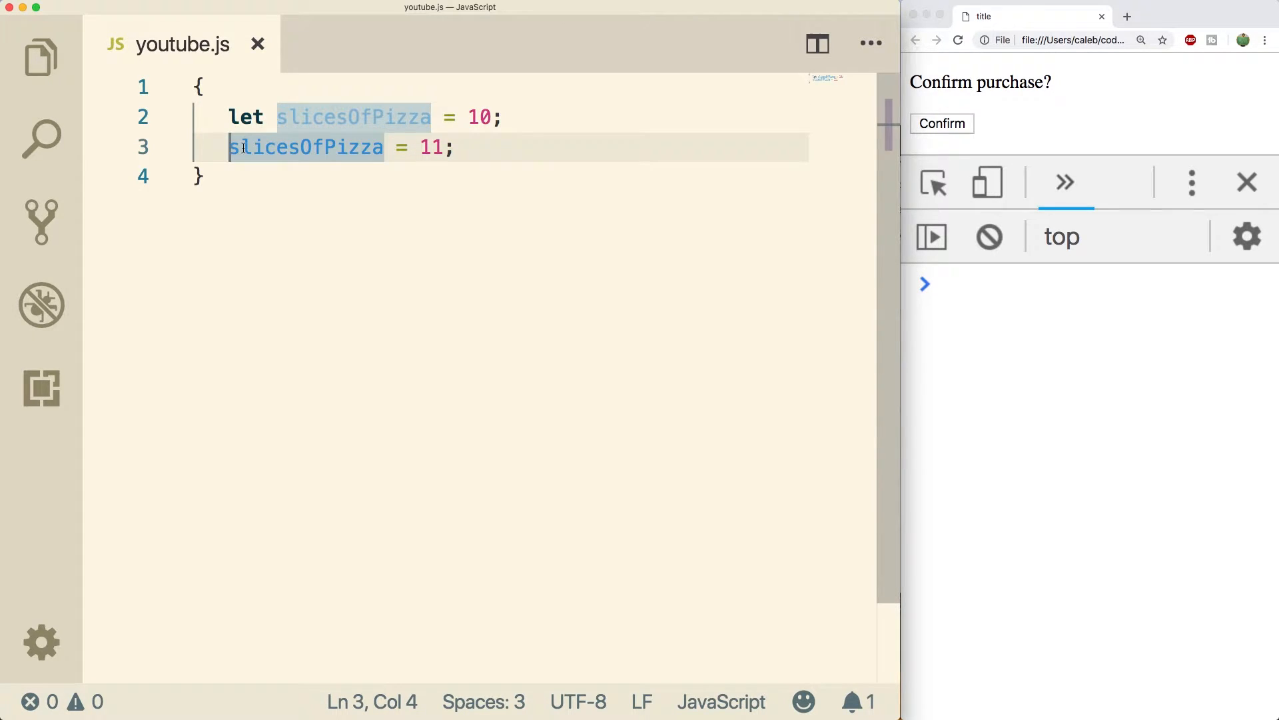
{"action": "left_click", "coordinate": [447, 147]}
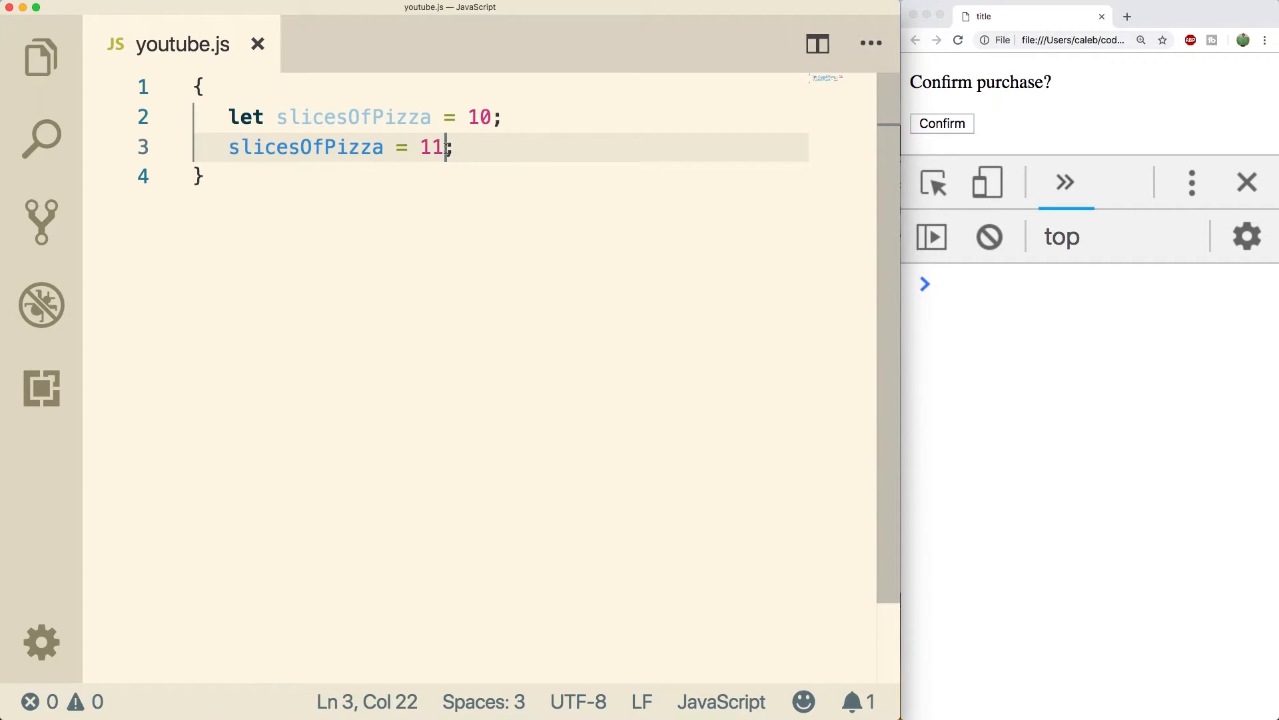
{"action": "left_click_drag", "start_coordinate": [451, 147], "coordinate": [418, 146]}
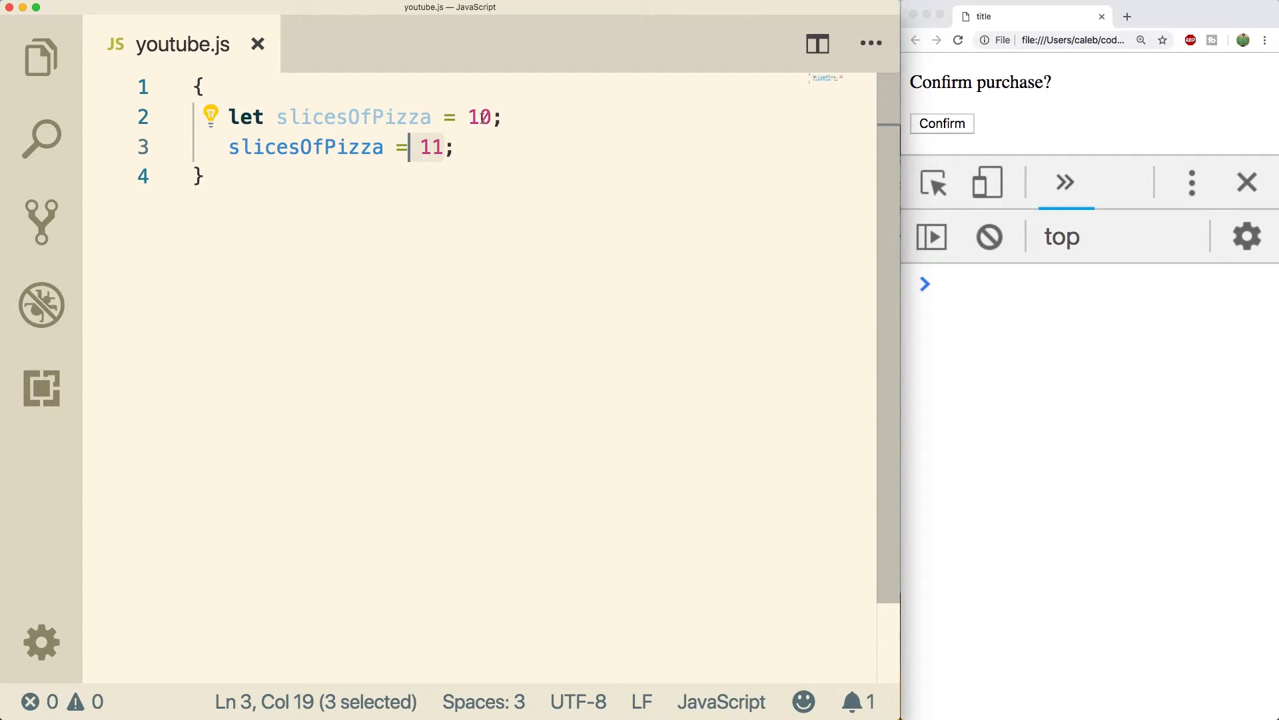
{"action": "left_click", "coordinate": [439, 147]}
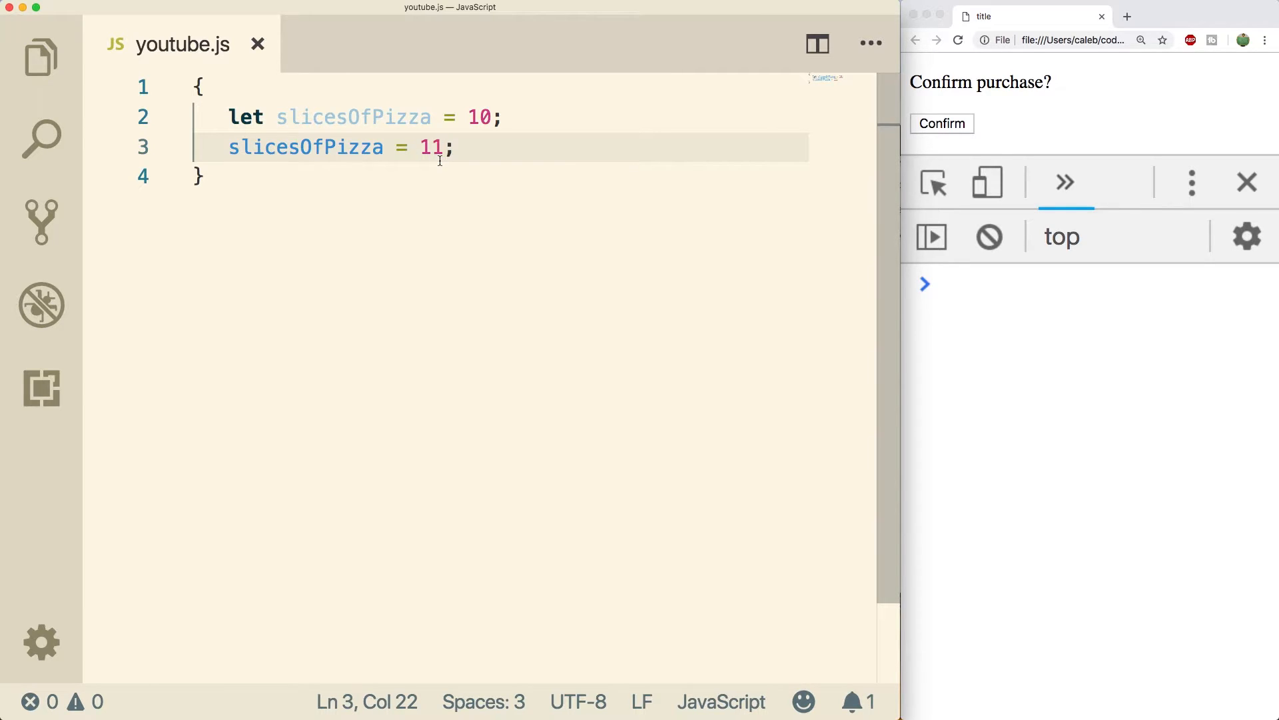
- Change the reassignment to slicesOfPizza = slicesOfPizza + 1
{"action": "key", "text": "Backspace"}
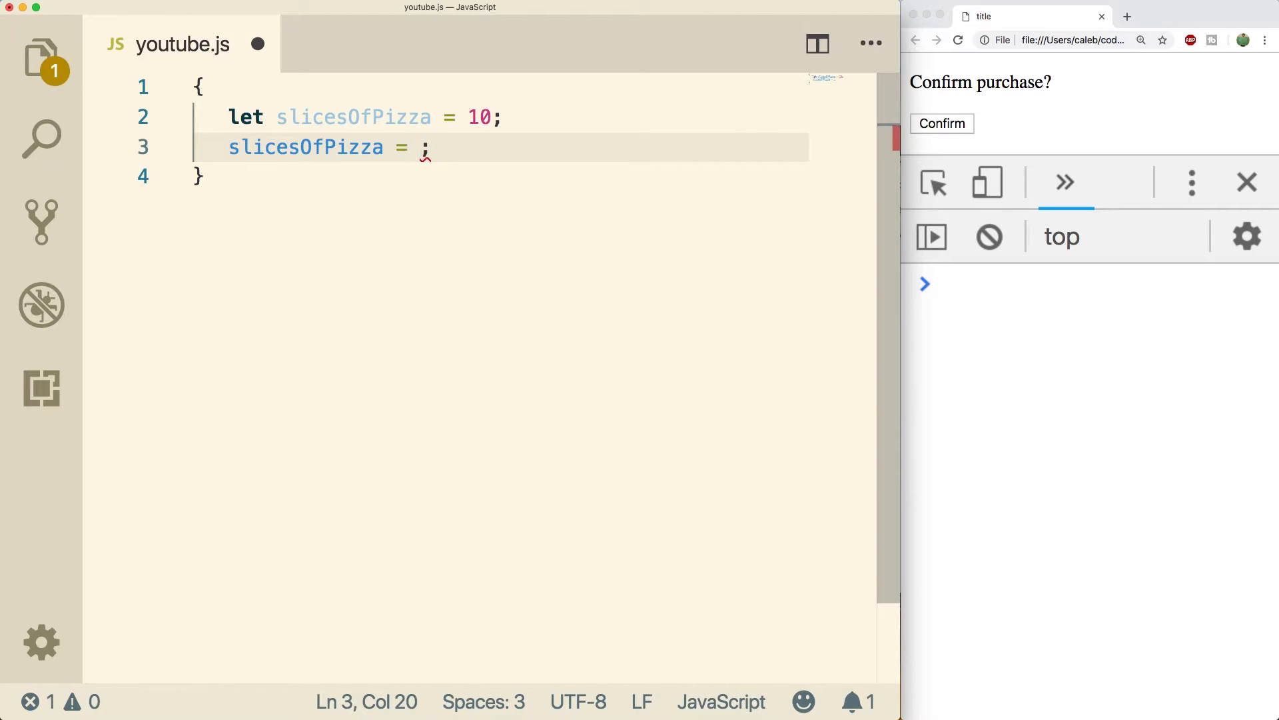
{"action": "type", "text": "slicesOfPizza +"}
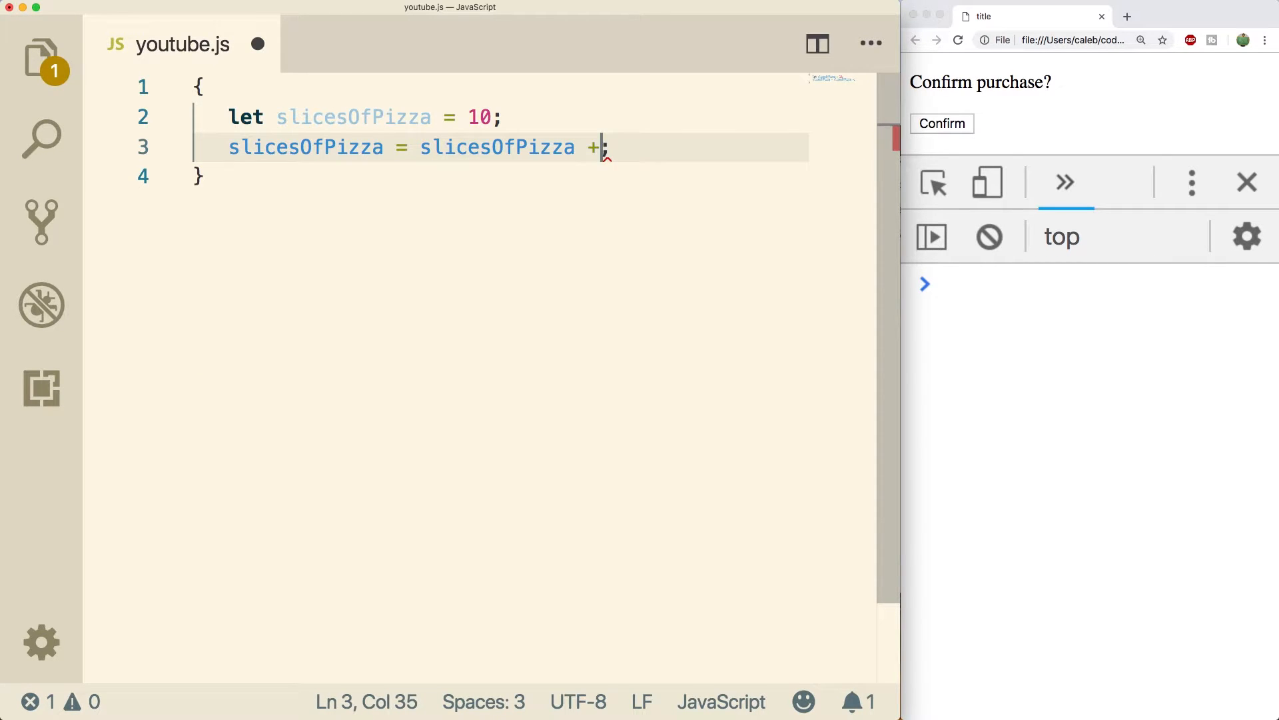
{"action": "type", "text": "1"}
{"action": "type", "text": "console.log(slicesOfPizza);"}
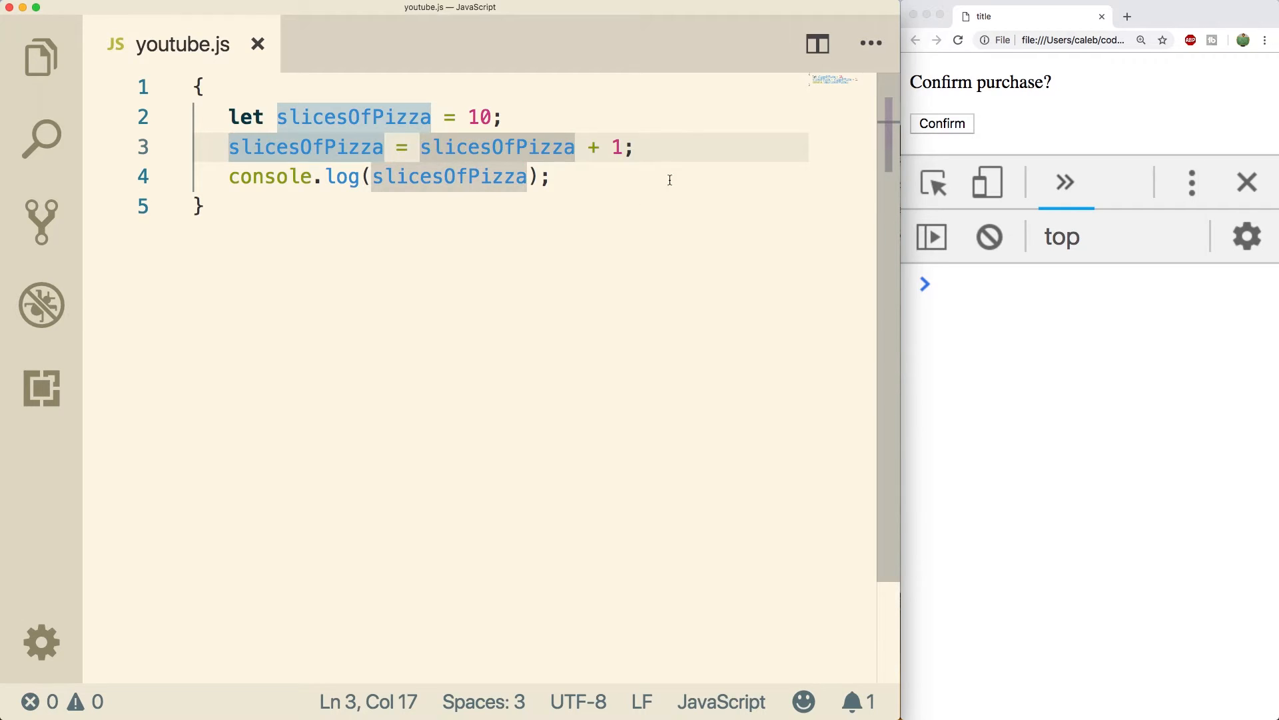
- Check that the browser console logs 11, then return to the log line
{"action": "left_click", "coordinate": [959, 40]}
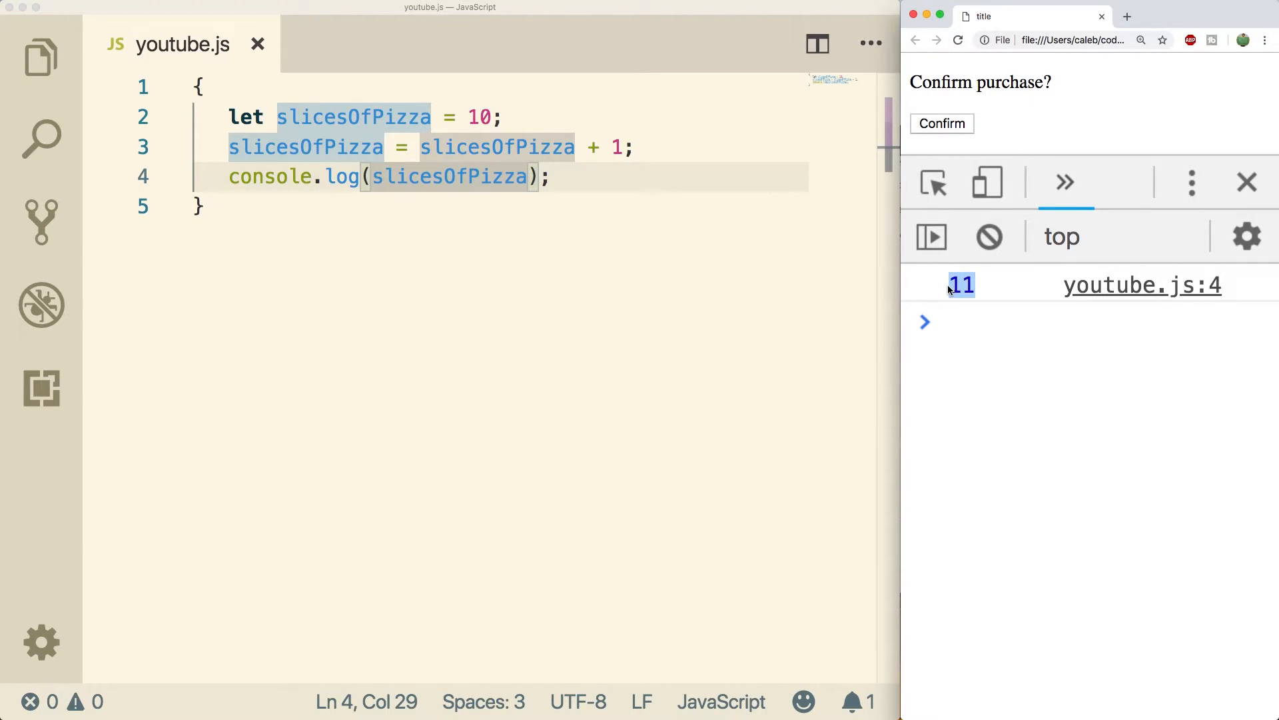
{"action": "left_click", "coordinate": [628, 176]}
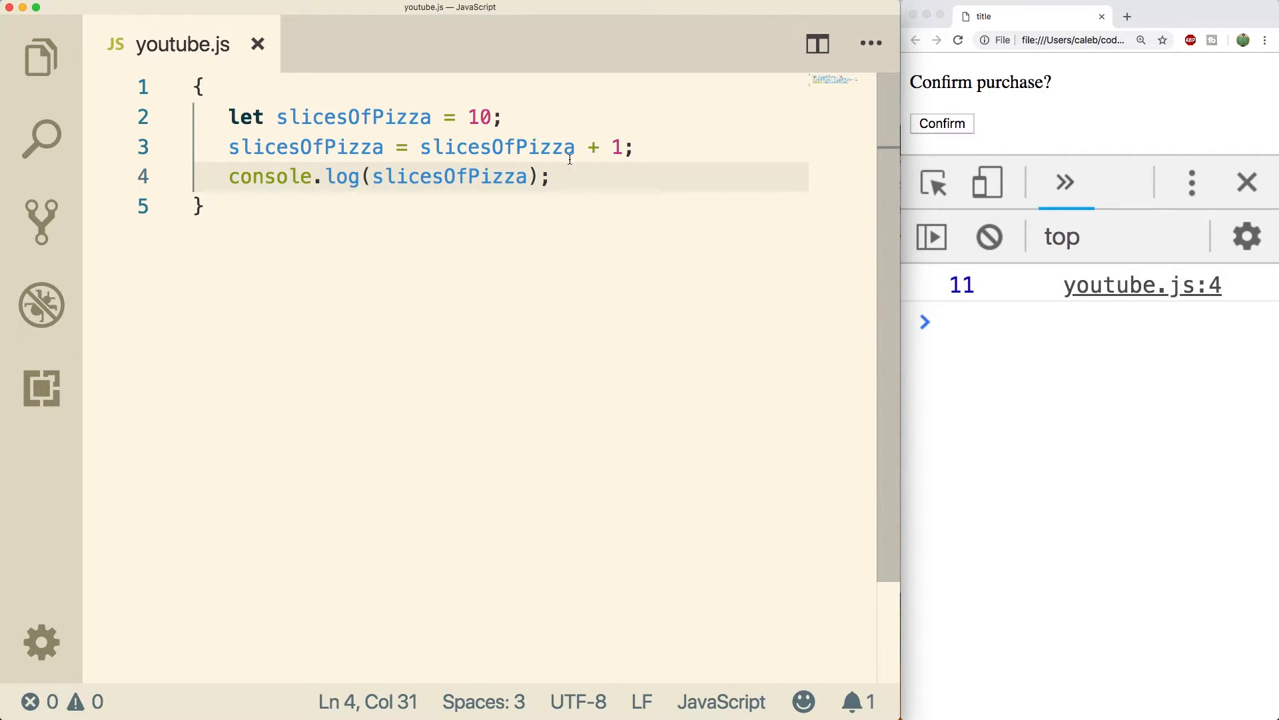
{"action": "mouse_move", "coordinate": [598, 168]}
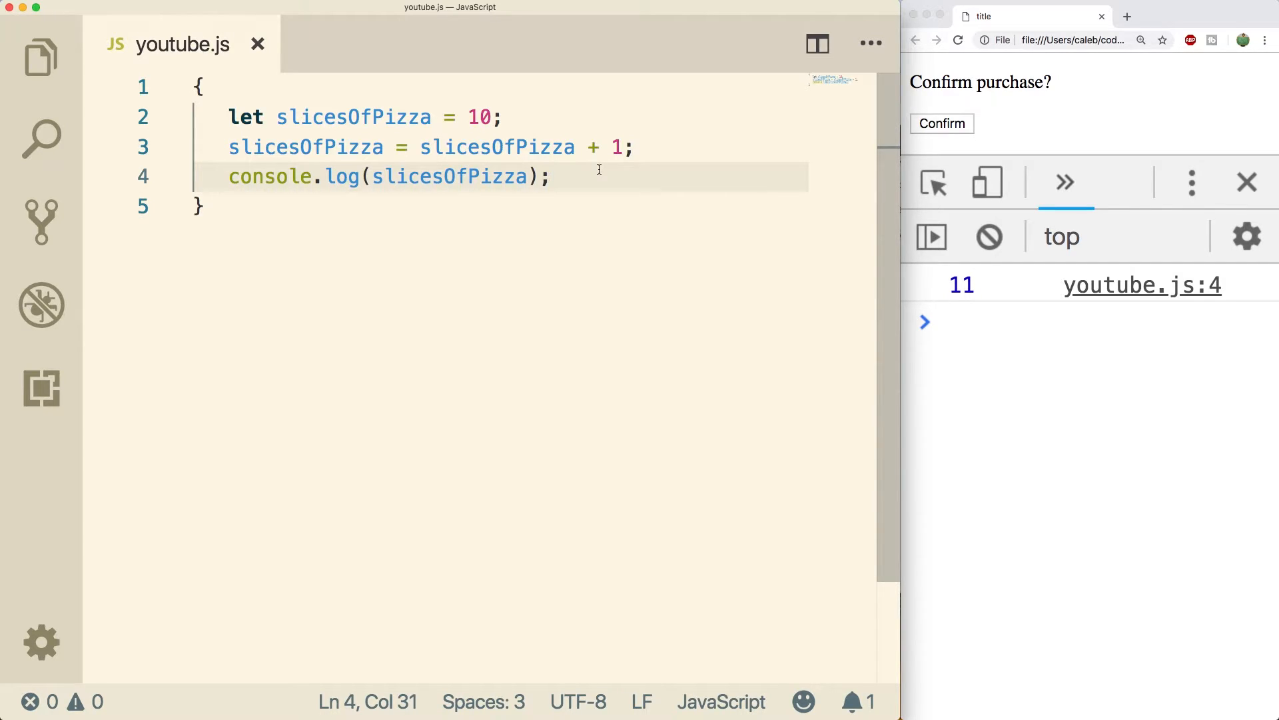
{"action": "left_click", "coordinate": [551, 176]}
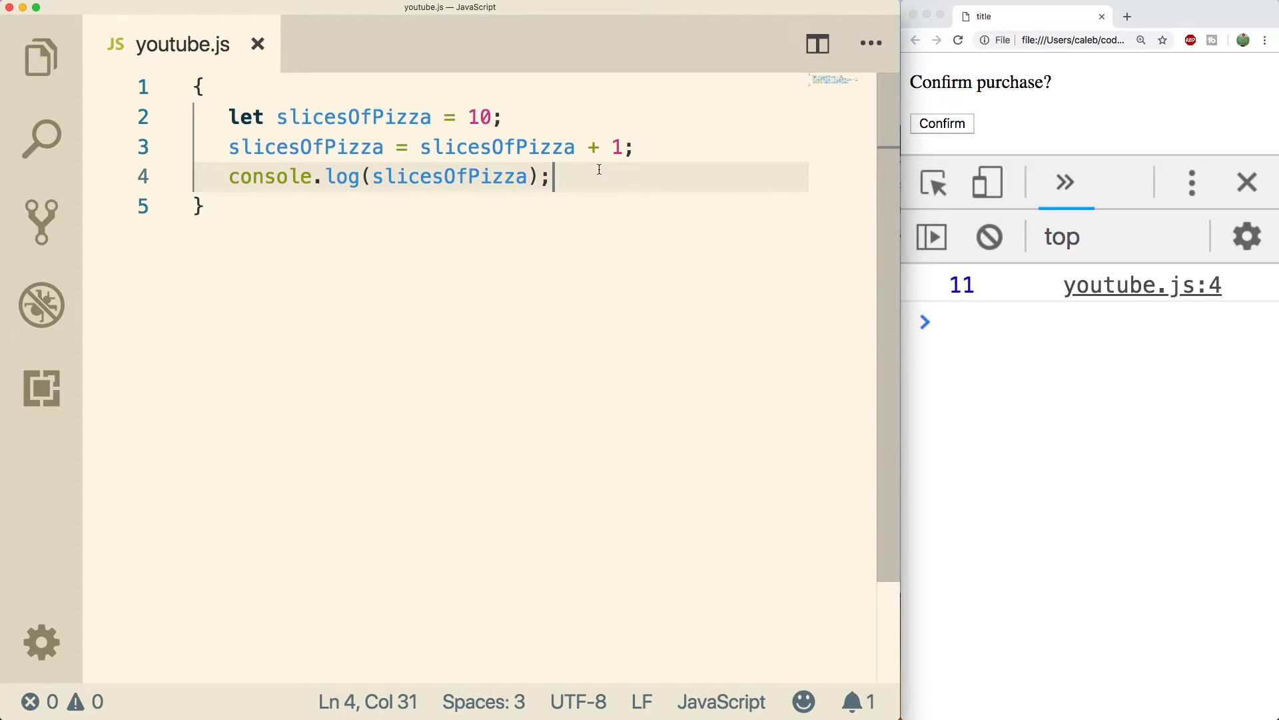
- Replace the add-one line with slicesOfPizza++ and add slicesOfPizza-- below it
{"action": "key", "text": "Return"}
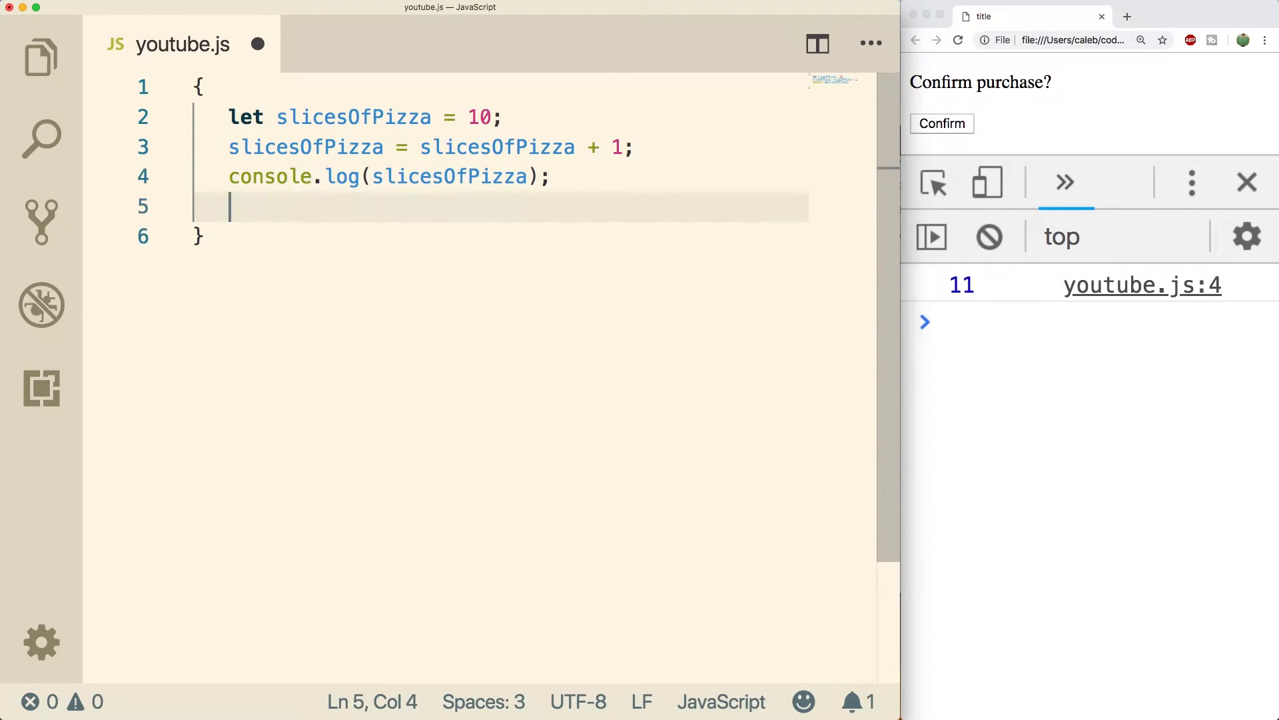
{"action": "type", "text": "slicesOfPizza++;"}
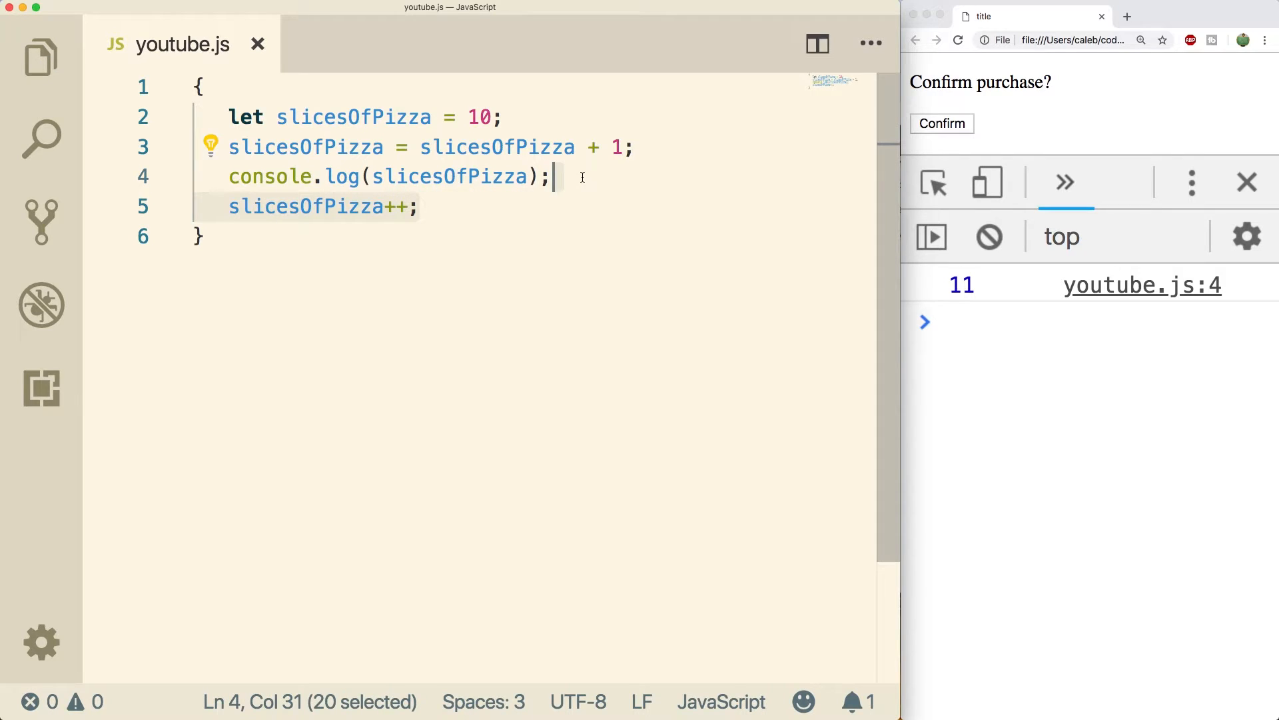
{"action": "key", "text": "Backspace"}
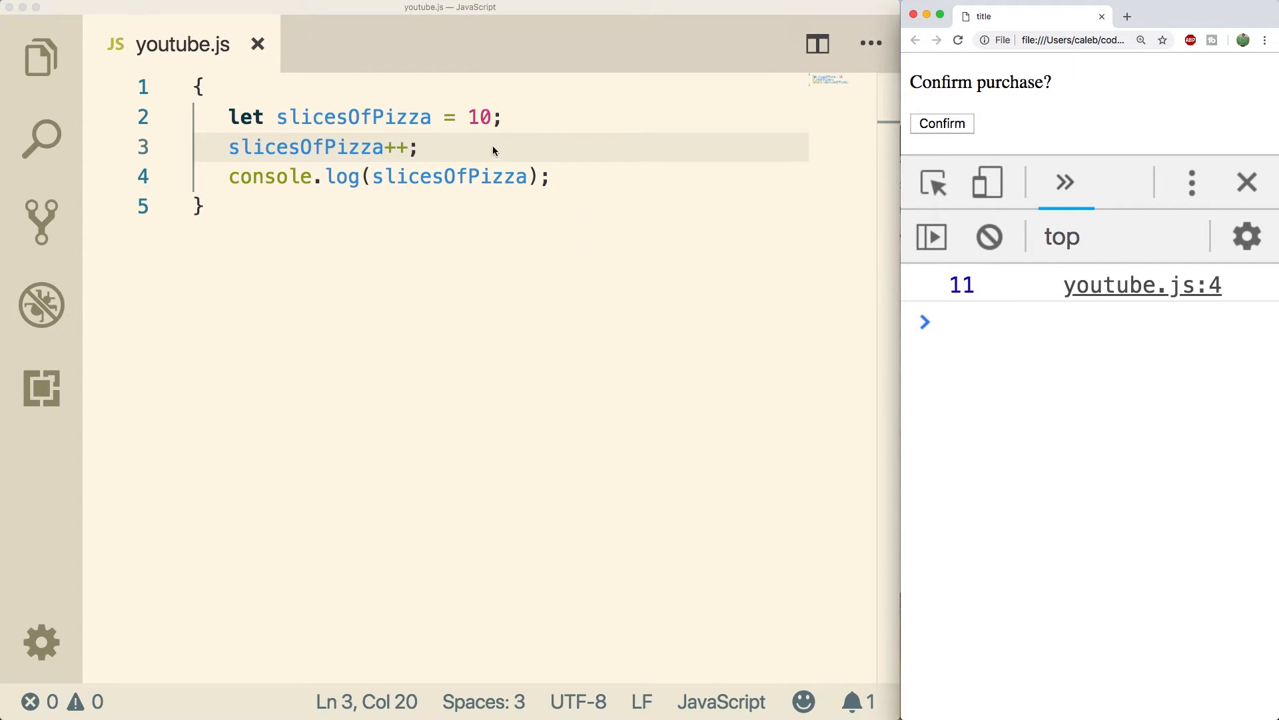
{"action": "type", "text": "slicesOfPizza--;"}
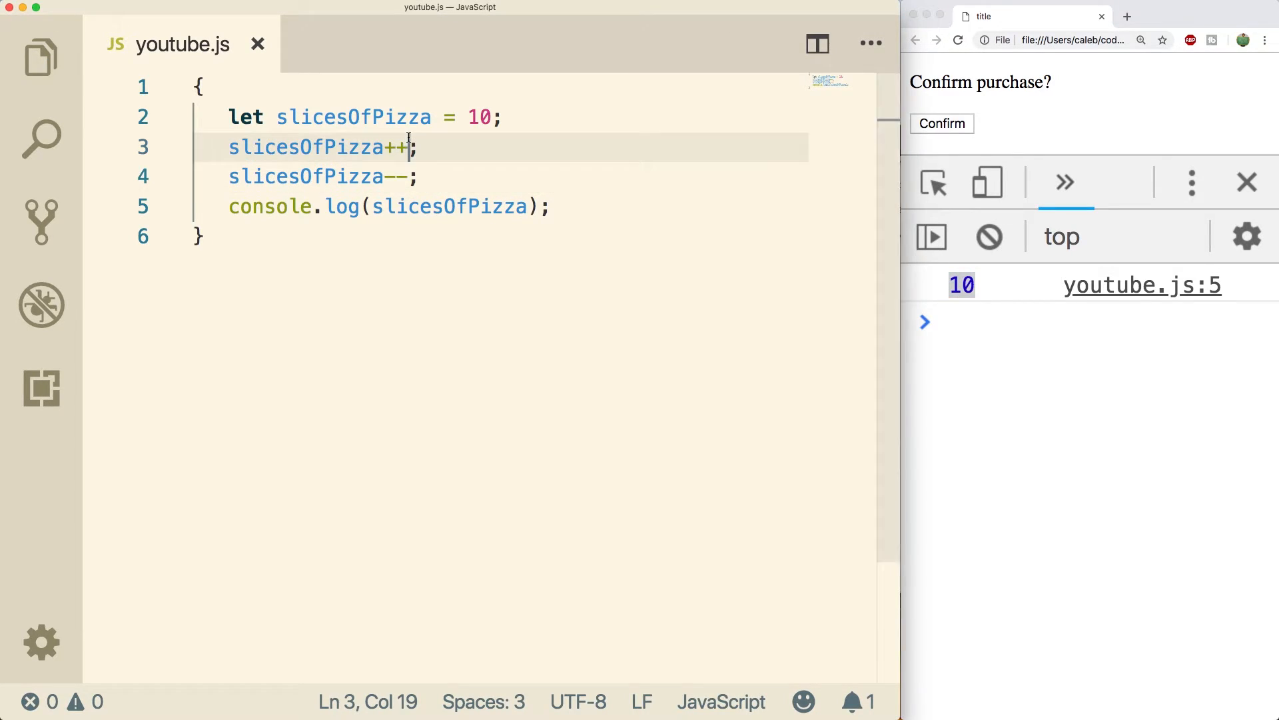
- Select both the increment and decrement lines
{"action": "left_click", "coordinate": [421, 176]}
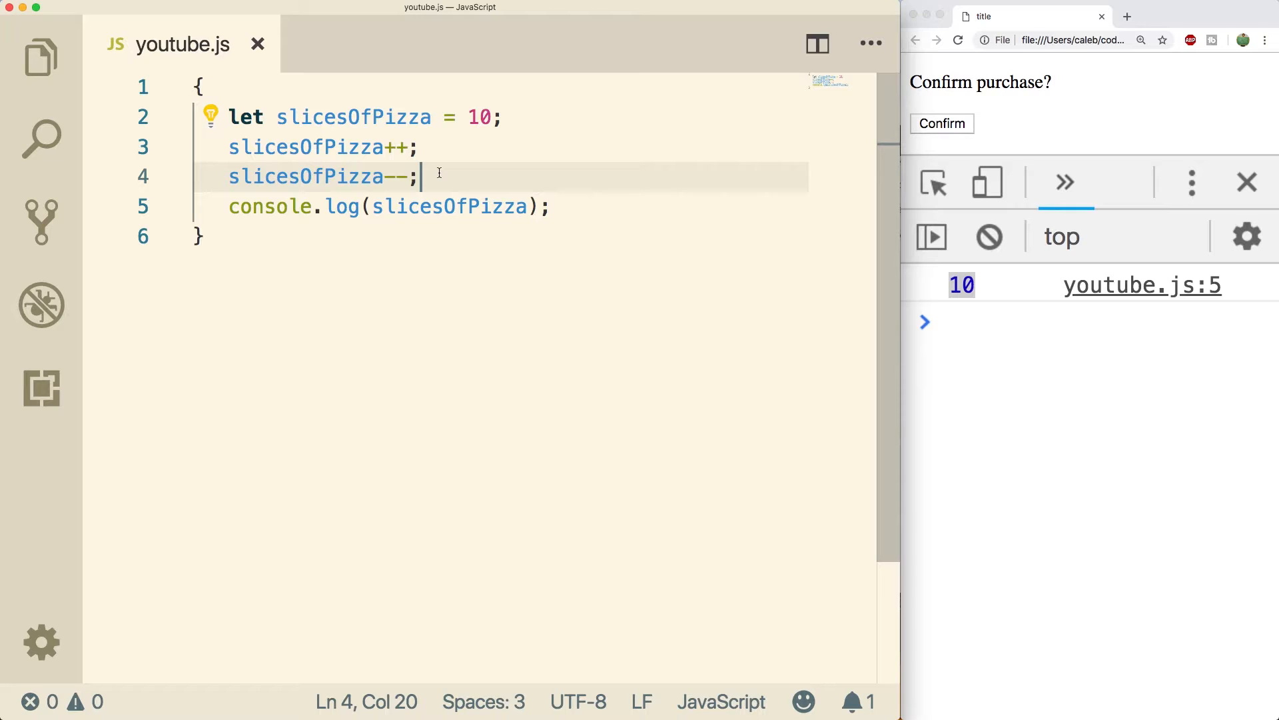
{"action": "left_click_drag", "start_coordinate": [418, 176], "coordinate": [228, 147]}
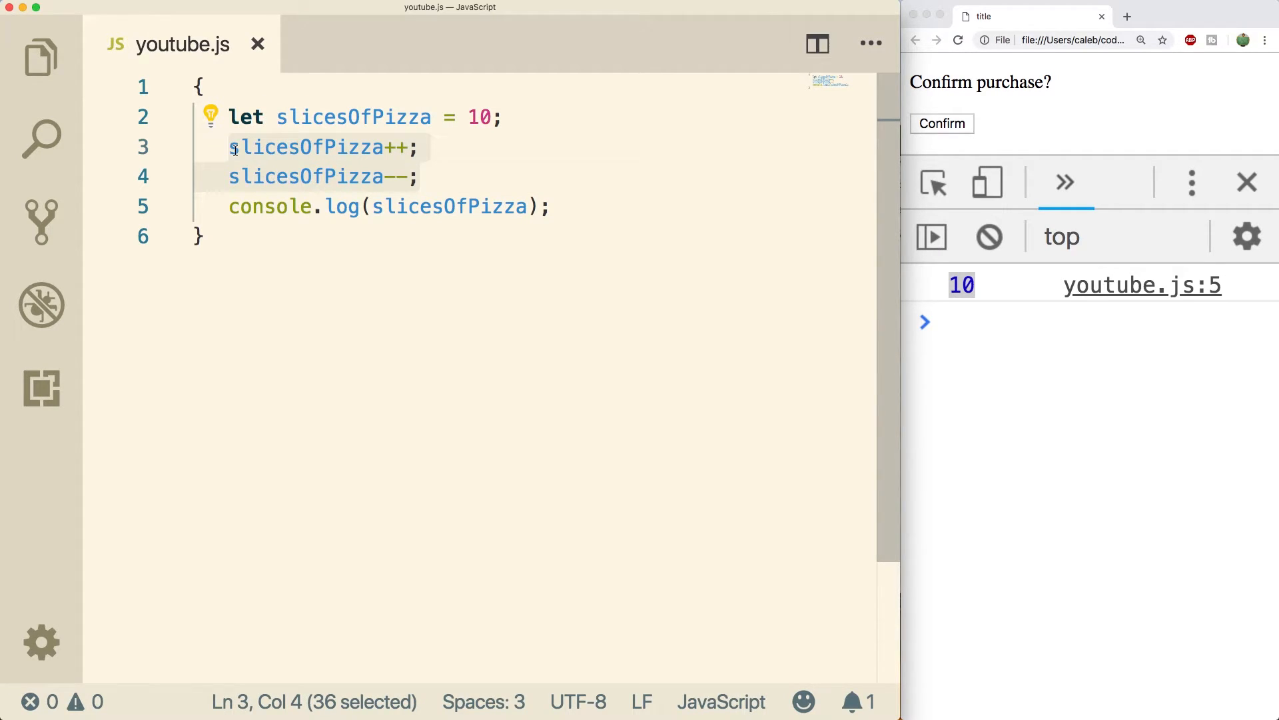
{"action": "left_click", "coordinate": [380, 146]}
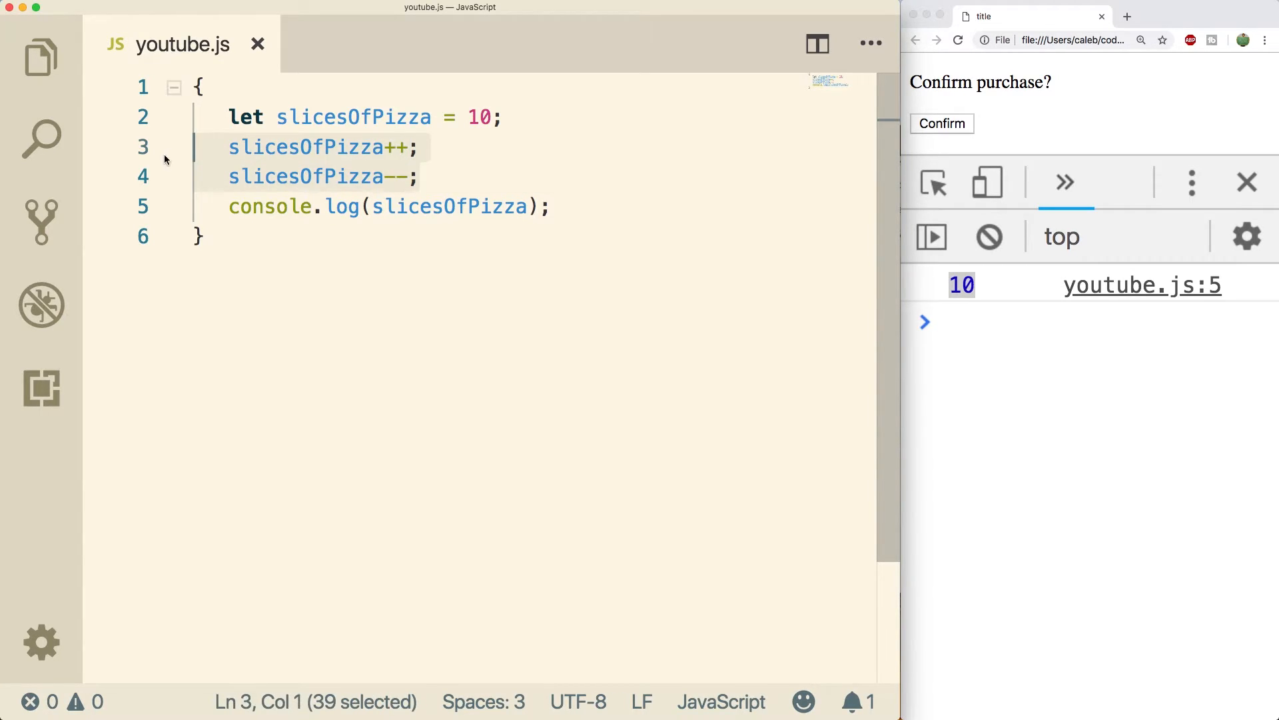
- Delete the increment and decrement lines and type ++slicesOfPizza; instead
{"action": "key", "text": "Delete"}
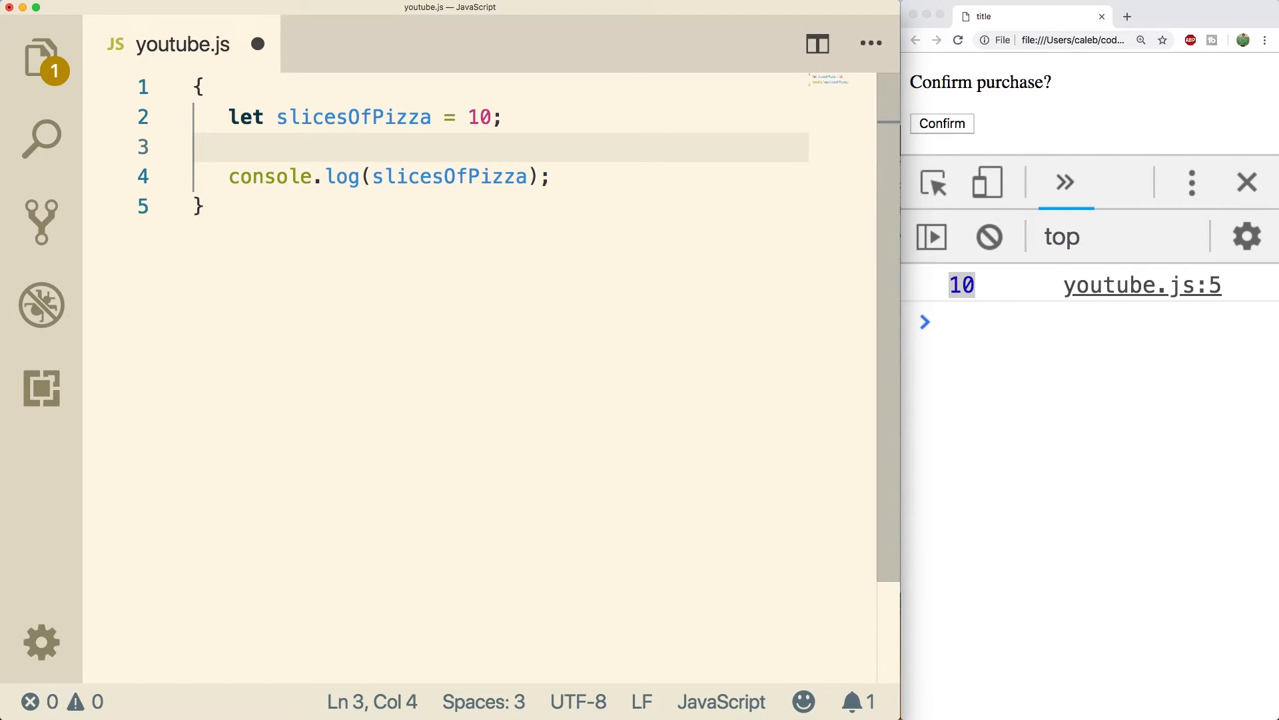
{"action": "type", "text": "++slicesOfPizza;"}
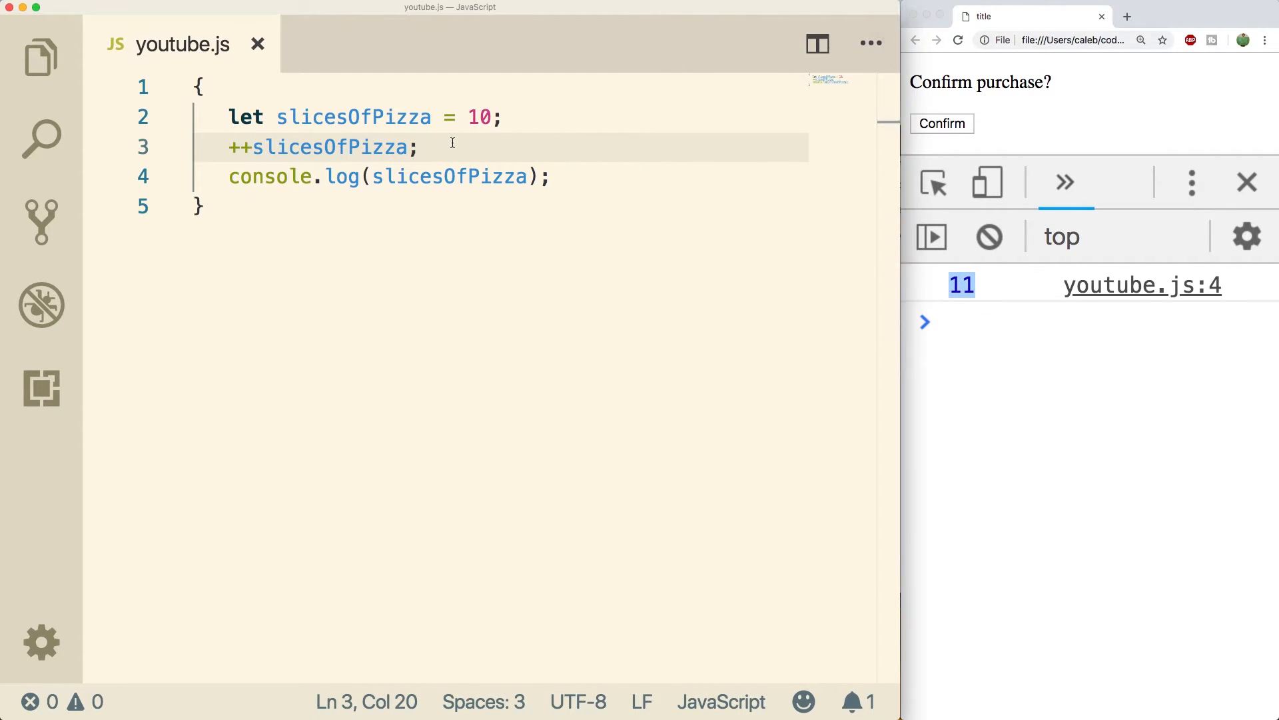
{"action": "mouse_move", "coordinate": [513, 171]}
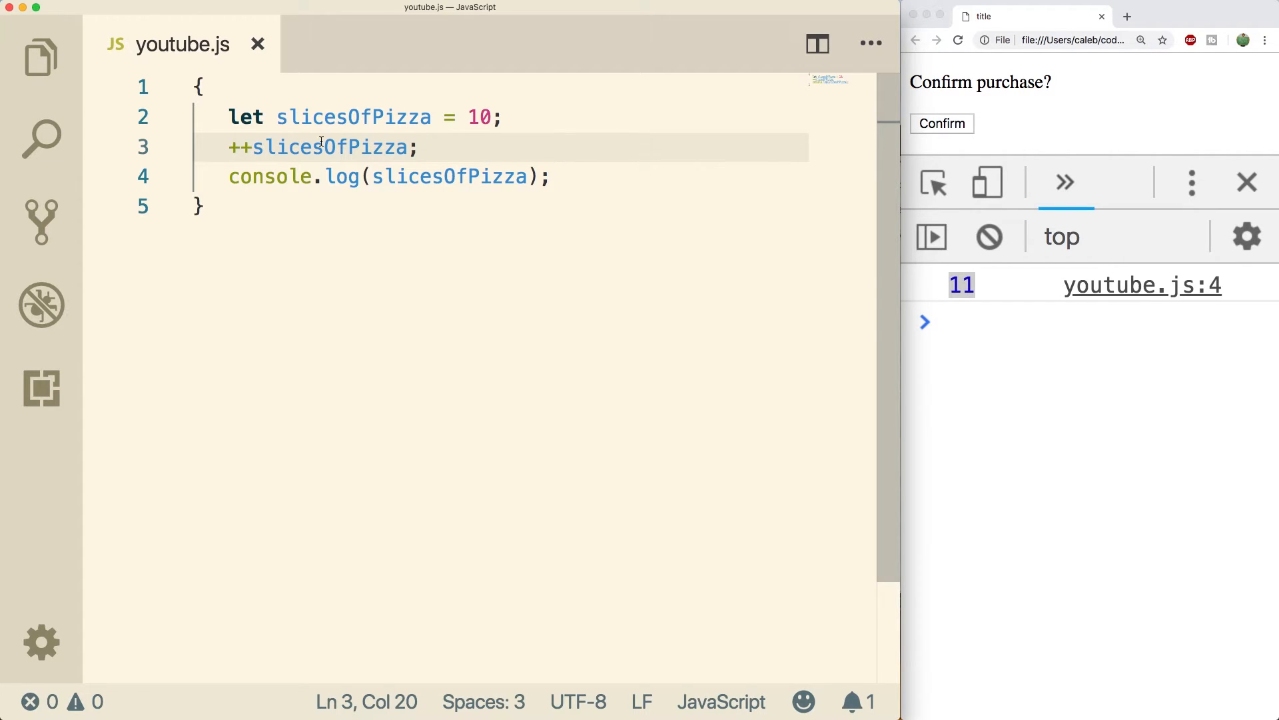
{"action": "mouse_move", "coordinate": [553, 152]}
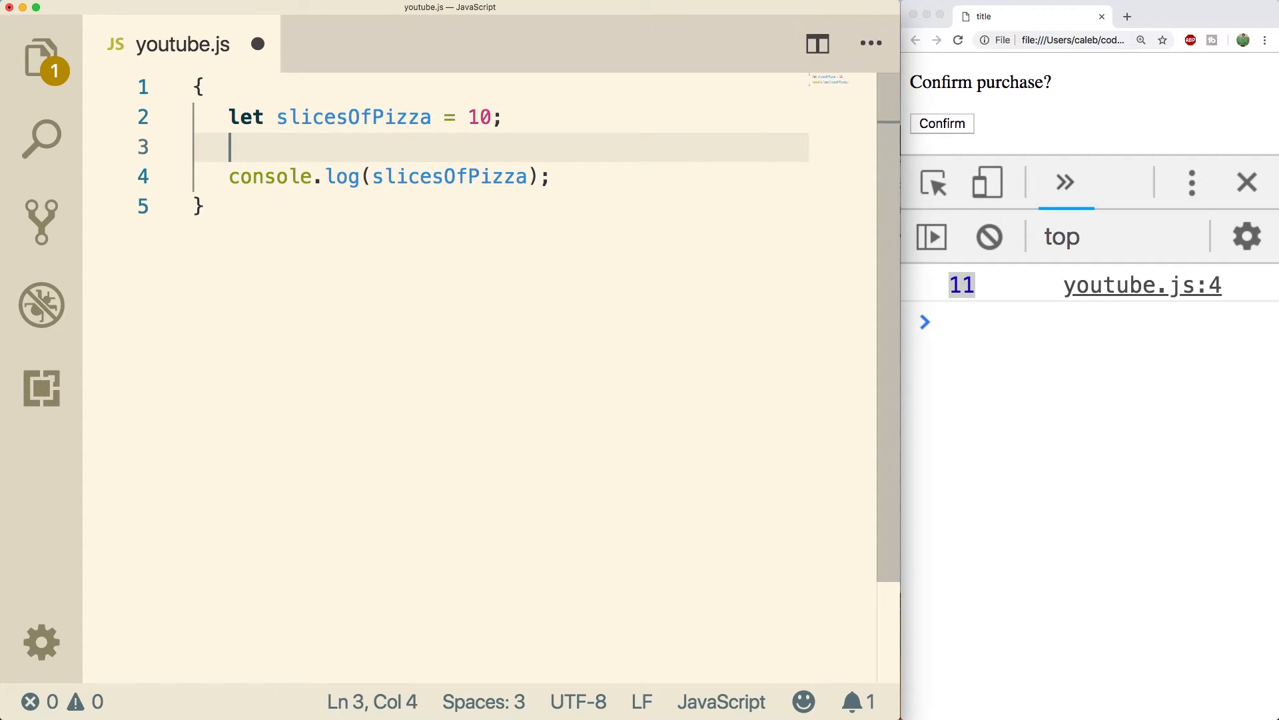
- Assign newPizza = slicesOfPizza++ and log slicesOfPizza with a 'slicesOfPizza: ' label
{"action": "type", "text": "let newPizza ="}
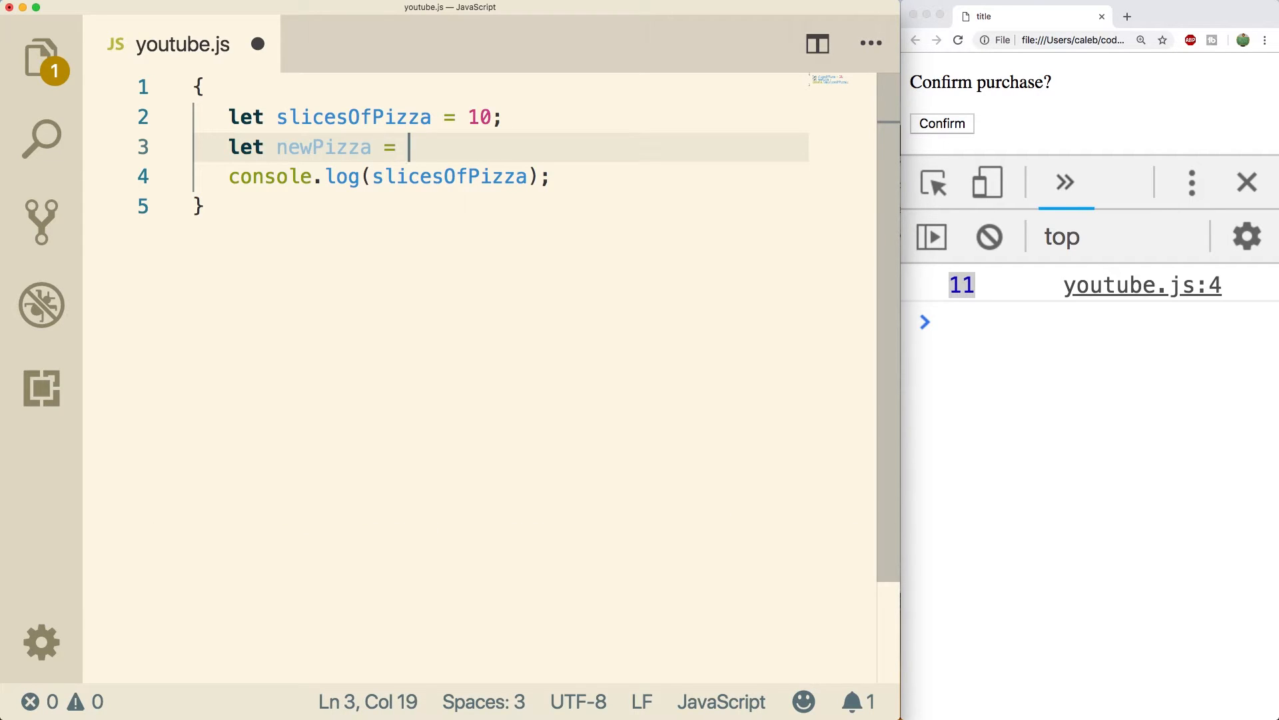
{"action": "type", "text": "slicesOfPizza"}
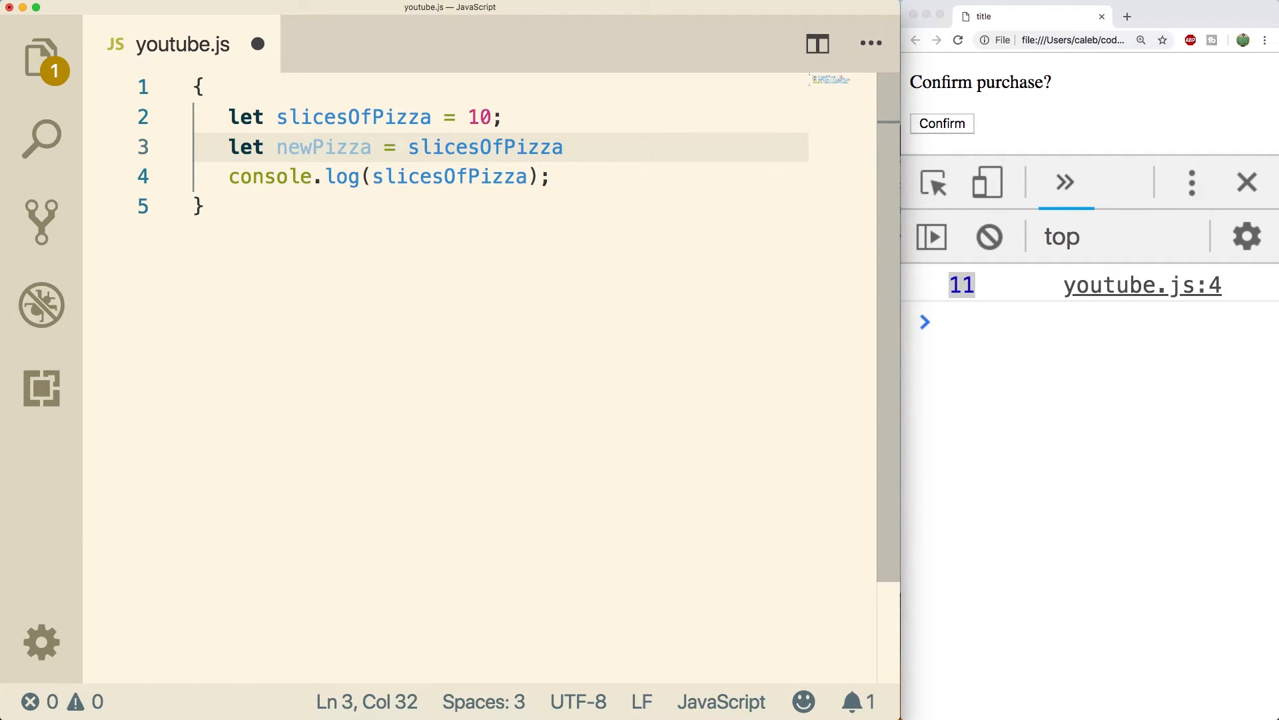
{"action": "type", "text": "++;"}
{"action": "left_click", "coordinate": [391, 176]}
{"action": "type", "text": "\"slicesOfPizza: \", "}
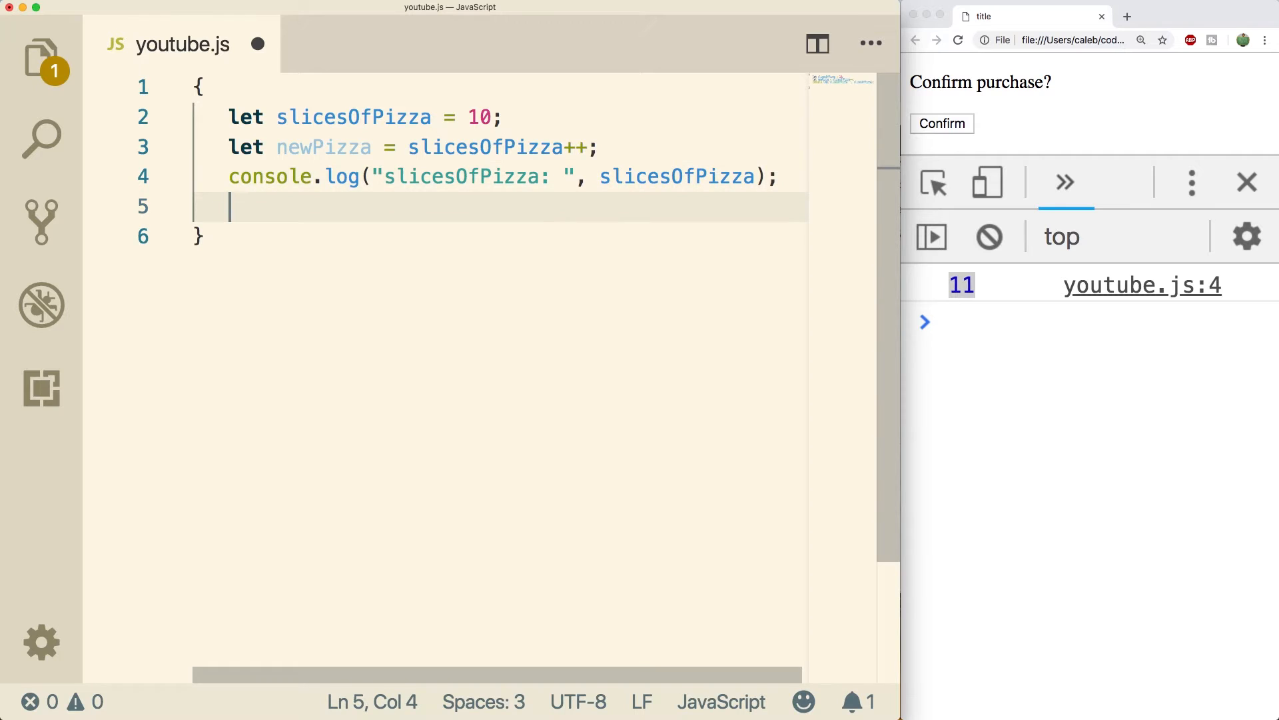
{"action": "type", "text": "console.log(\"slicesOfPizza: \", slicesOfPizza);"}
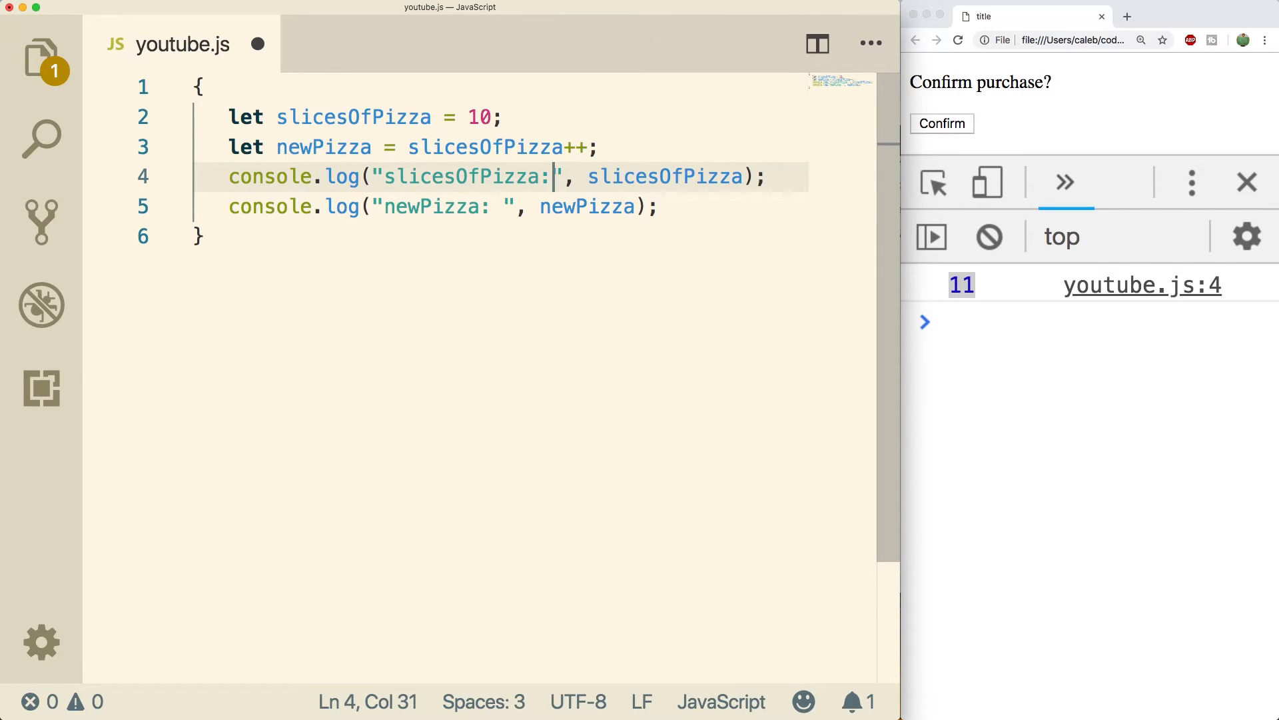
- Change the assignment to newPizza = ++slicesOfPizza and reload Chrome to log 11
{"action": "left_click", "coordinate": [495, 206]}
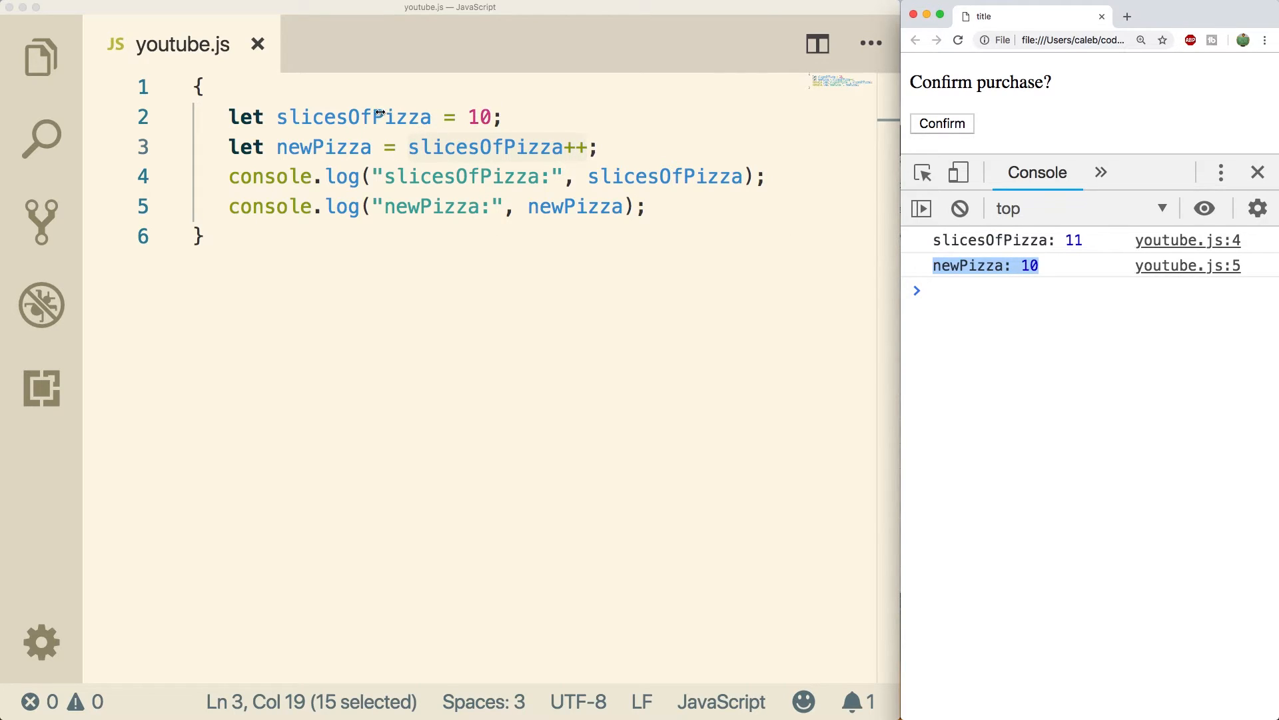
{"action": "left_click", "coordinate": [592, 146]}
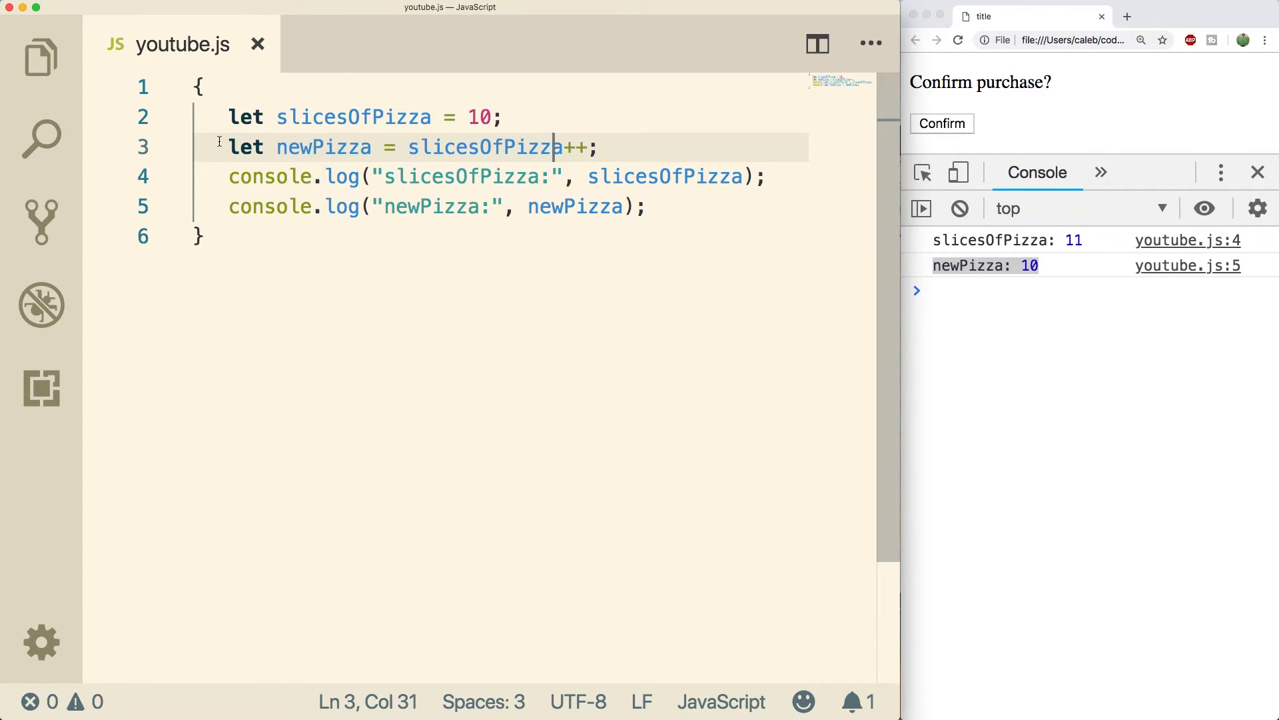
{"action": "left_click", "coordinate": [411, 147]}
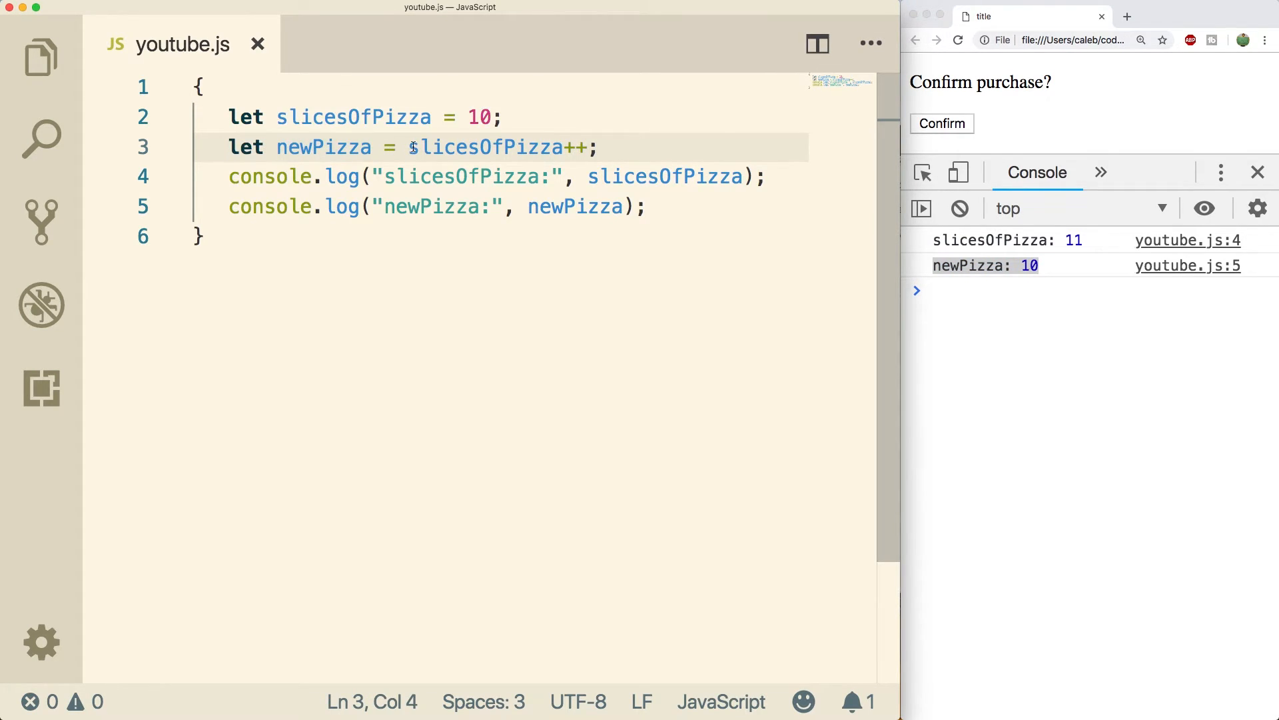
{"action": "left_click", "coordinate": [301, 147]}
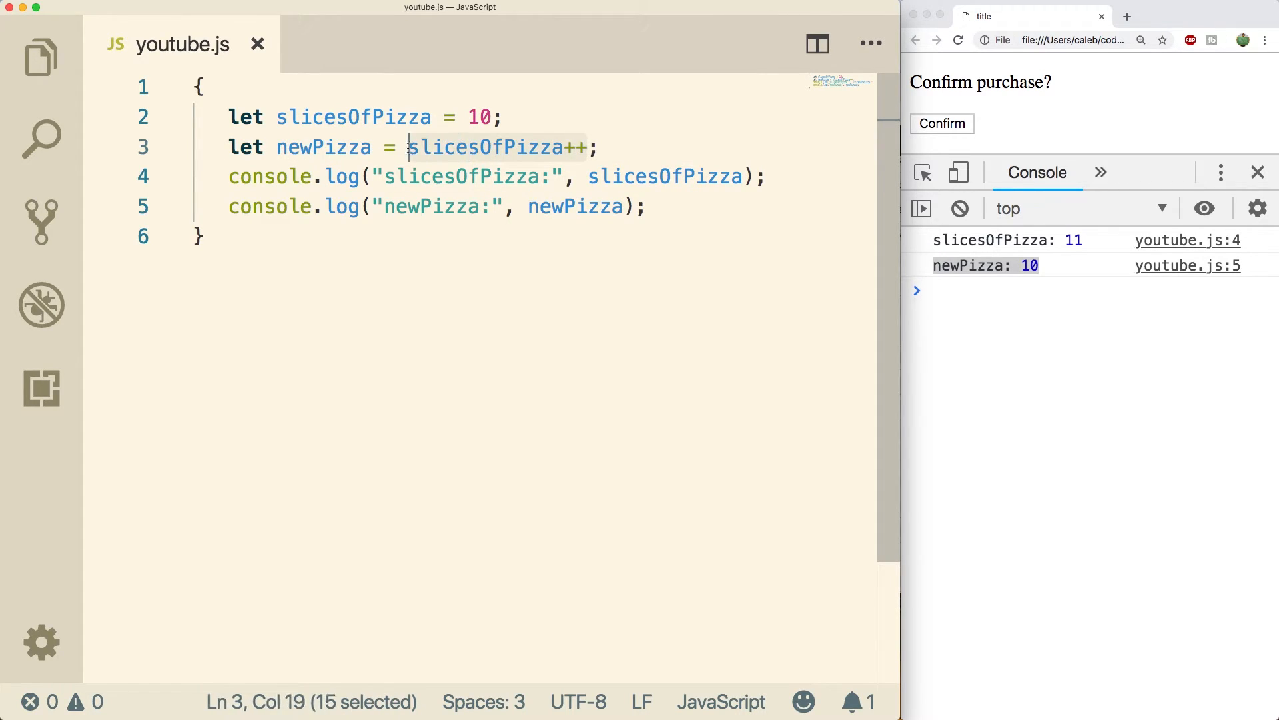
{"action": "left_click", "coordinate": [586, 148]}
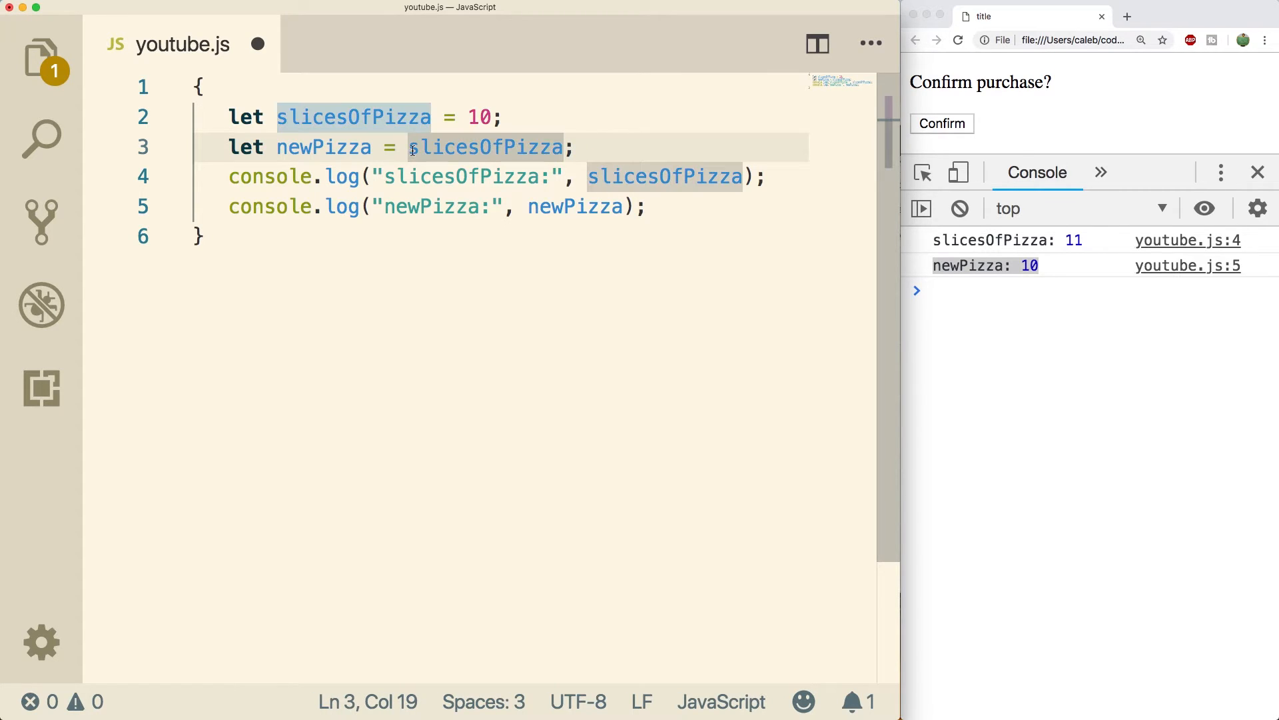
{"action": "type", "text": "++"}
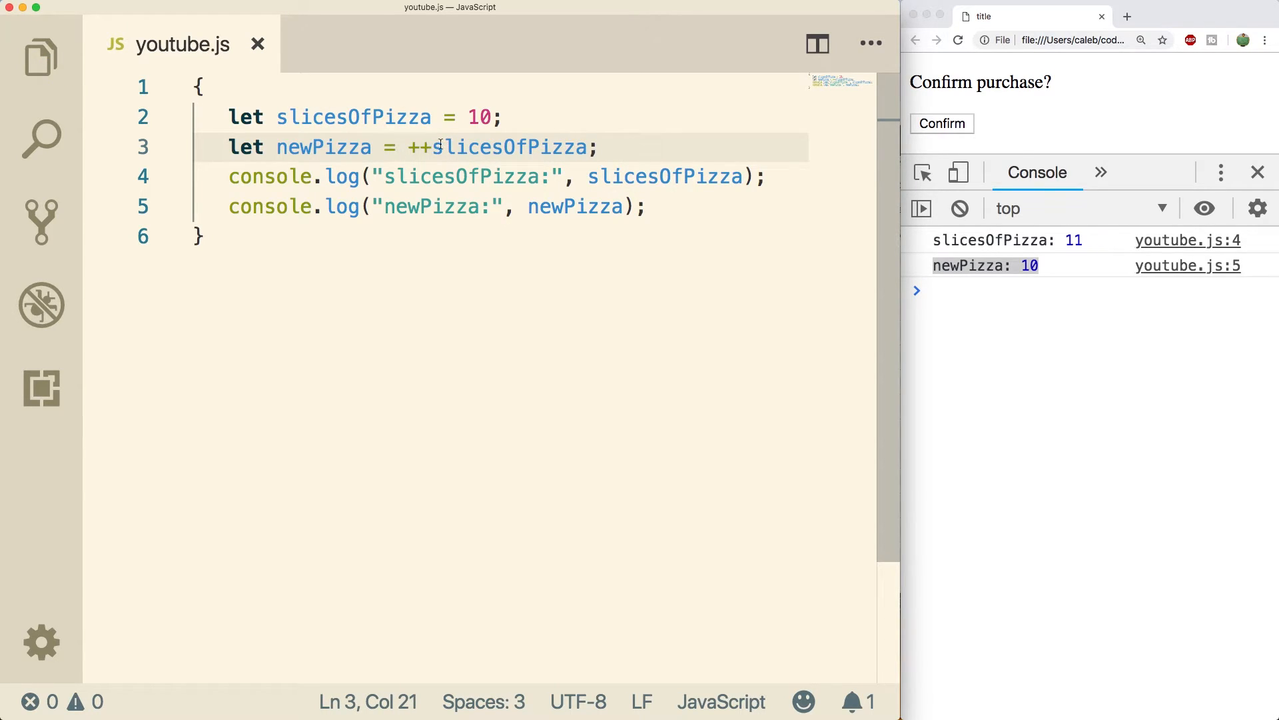
{"action": "mouse_move", "coordinate": [343, 147]}
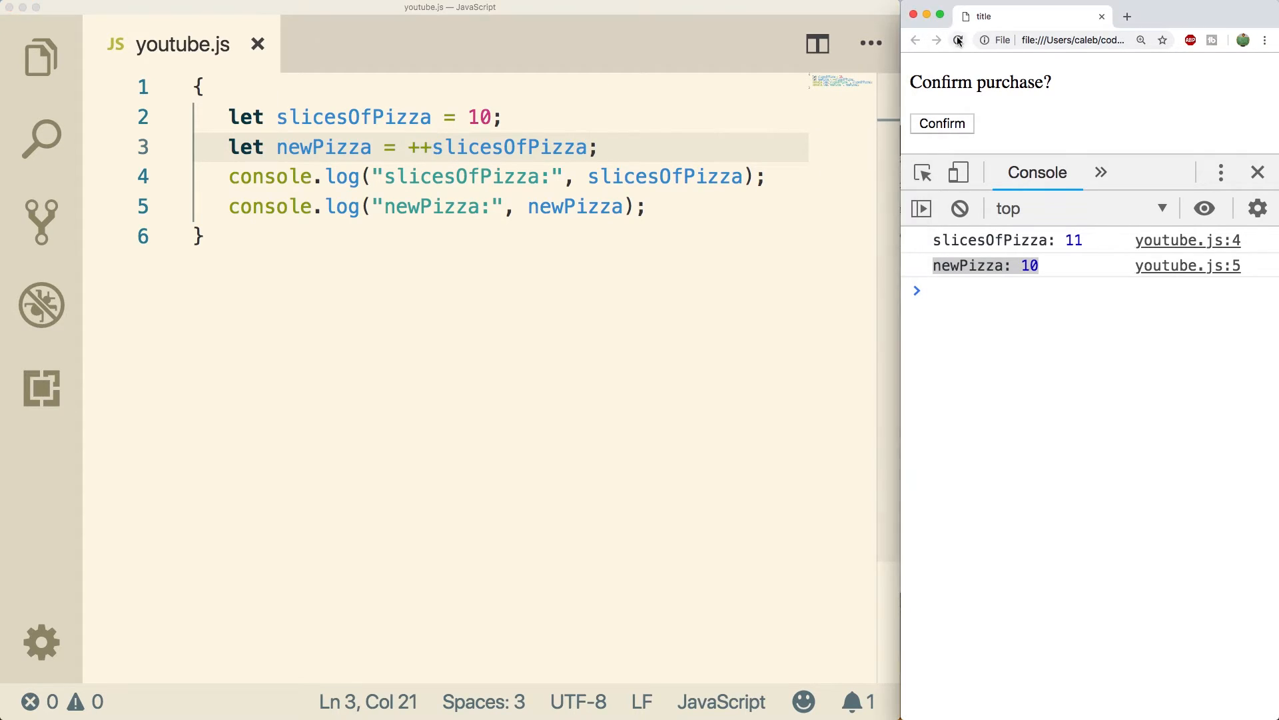
{"action": "left_click", "coordinate": [959, 40]}
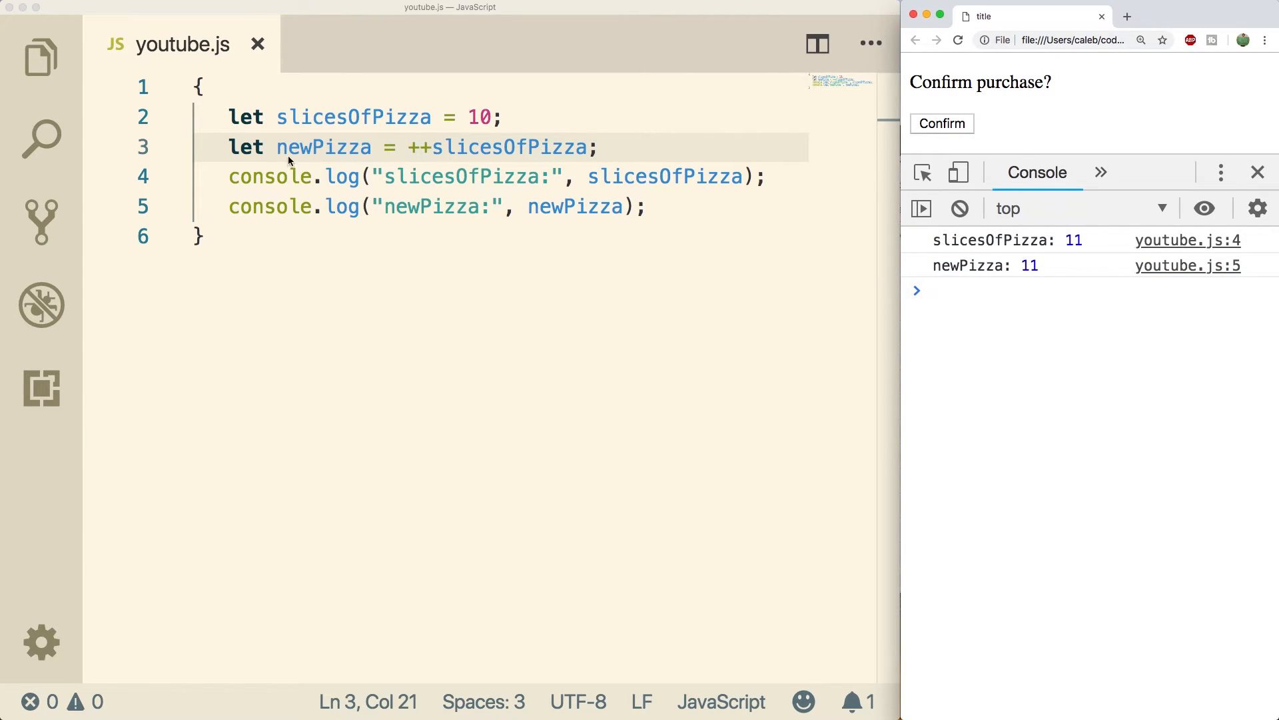
{"action": "mouse_move", "coordinate": [581, 147]}
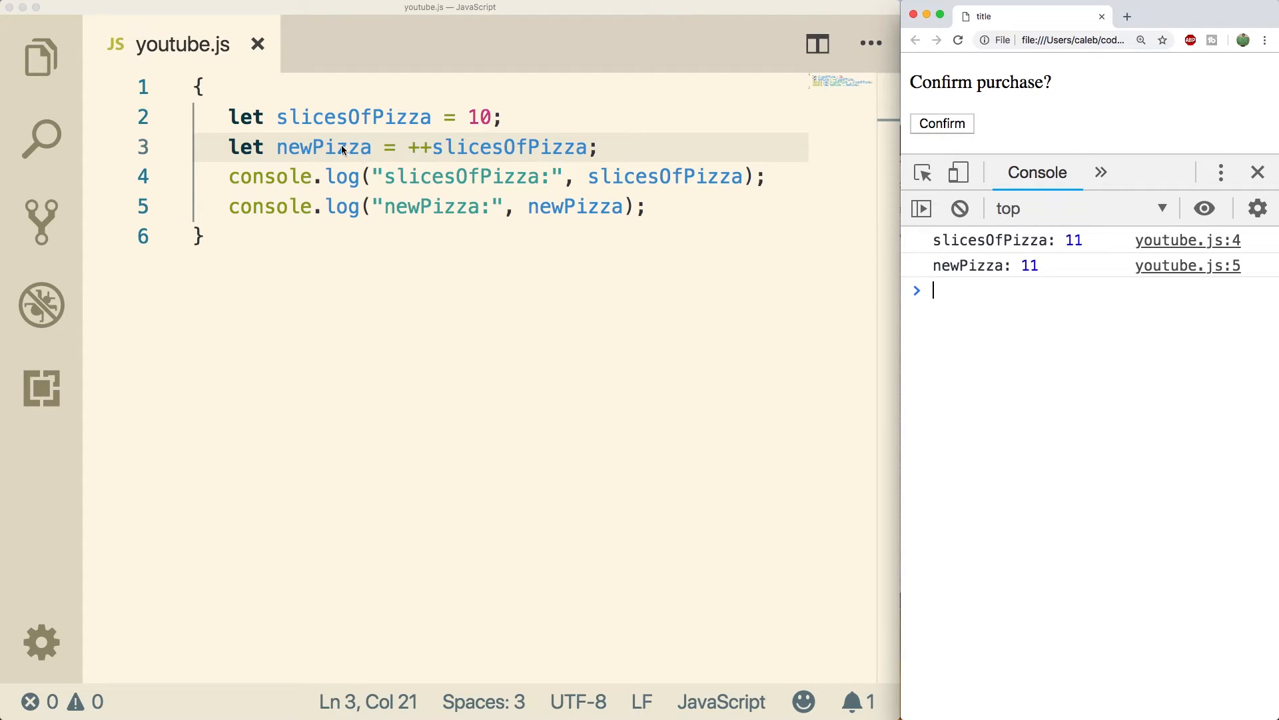
{"action": "mouse_move", "coordinate": [655, 154]}
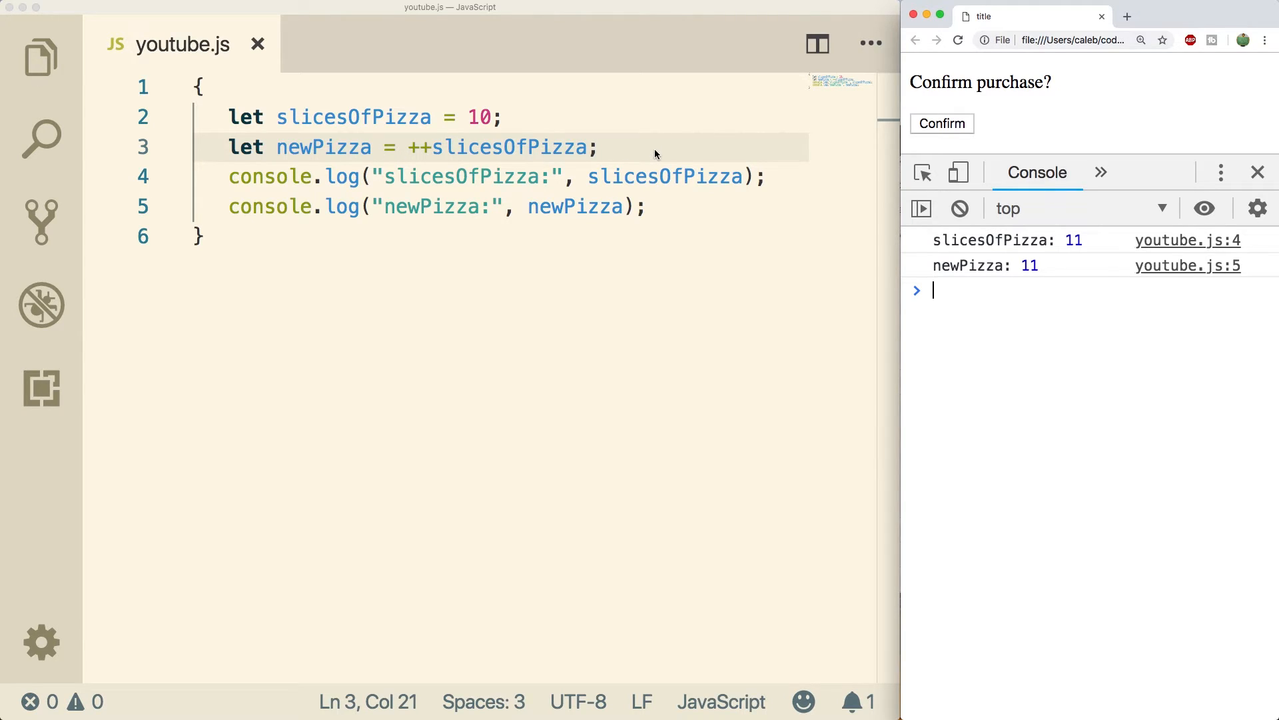
{"action": "mouse_move", "coordinate": [479, 170]}
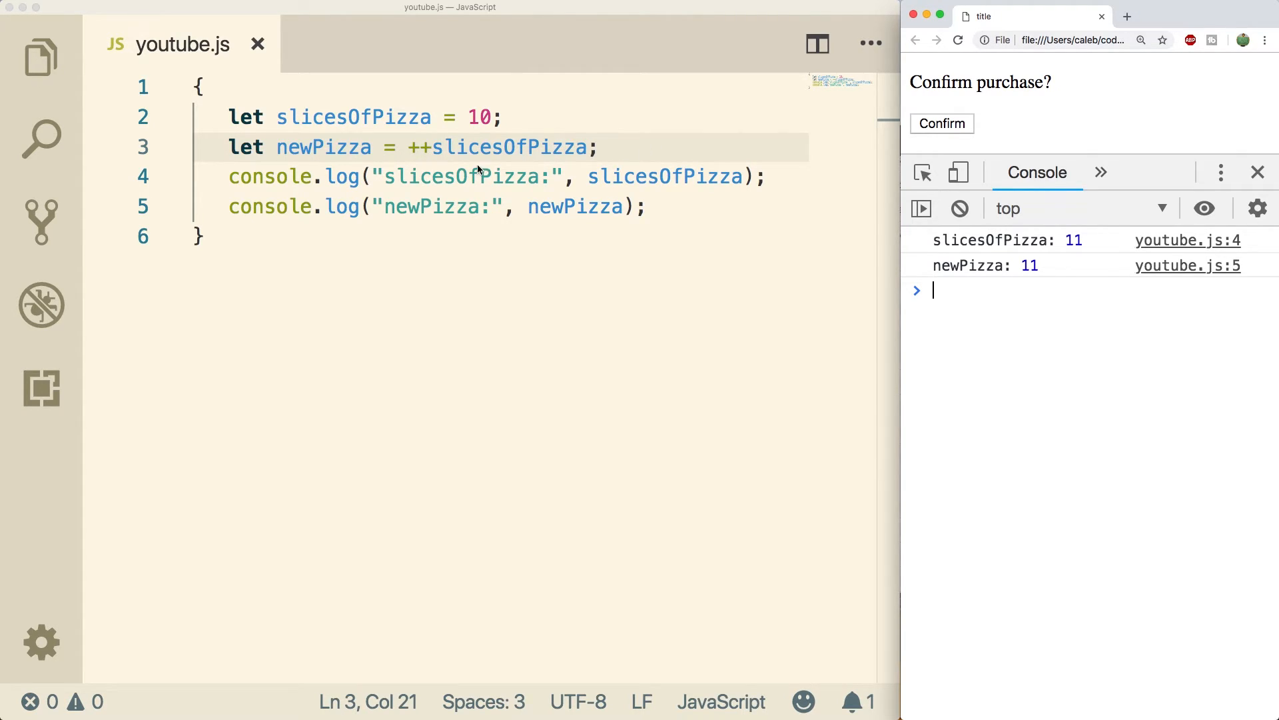
{"action": "mouse_move", "coordinate": [677, 158]}
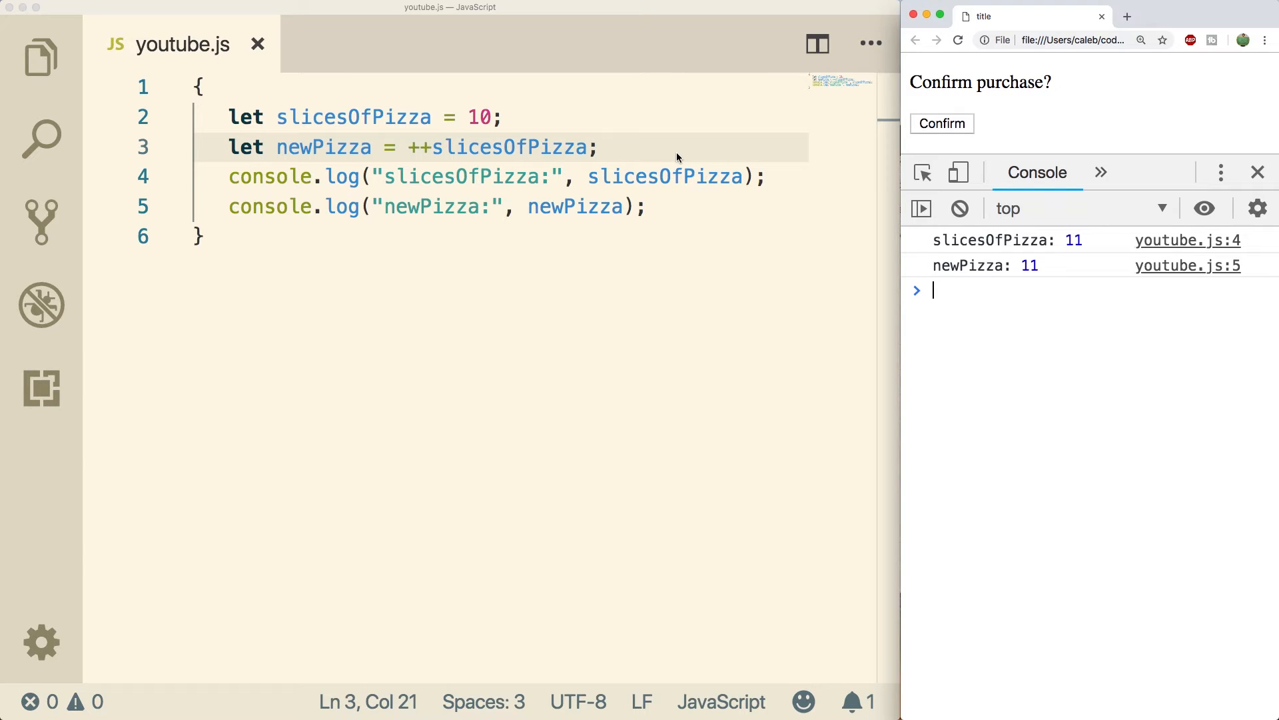
{"action": "mouse_move", "coordinate": [412, 149]}
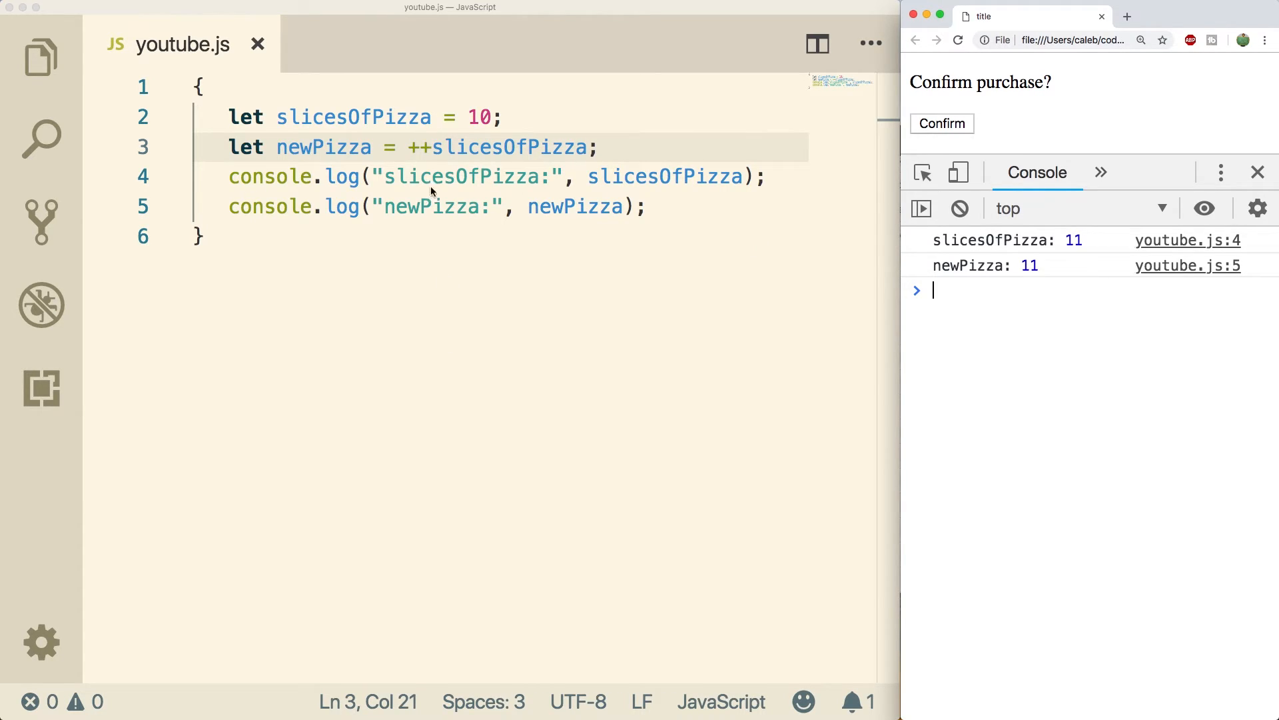
{"action": "mouse_move", "coordinate": [687, 239]}
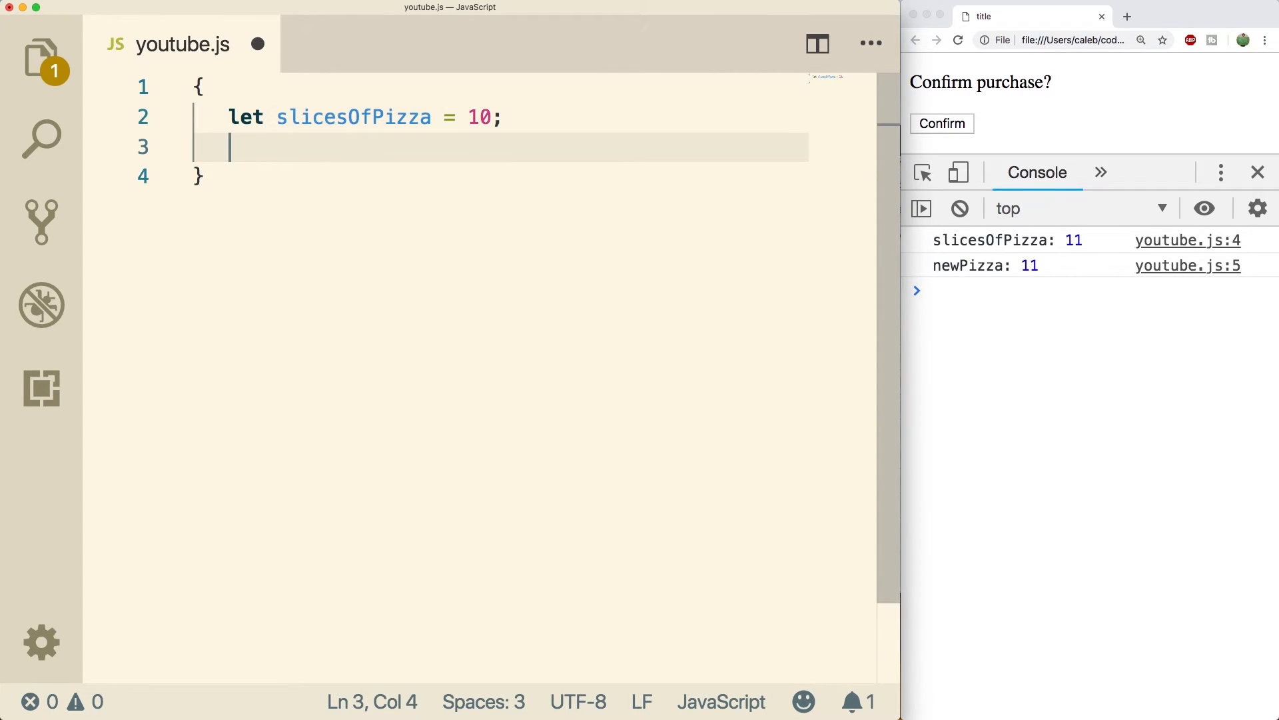
- Write slicesOfPizza = slicesOfPizza * 5; followed by console.log(slicesOfPizza); to log 50
{"action": "type", "text": "slice"}
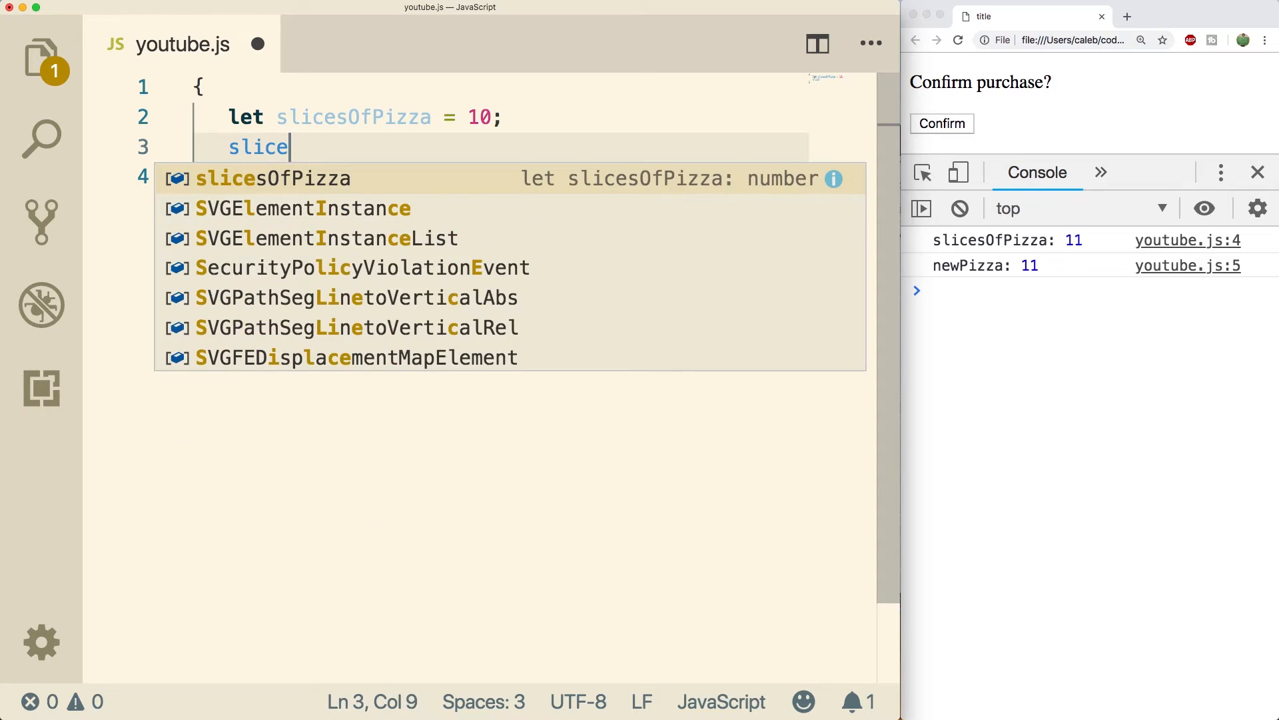
{"action": "type", "text": "sOfPizza = slicesOfPizza *"}
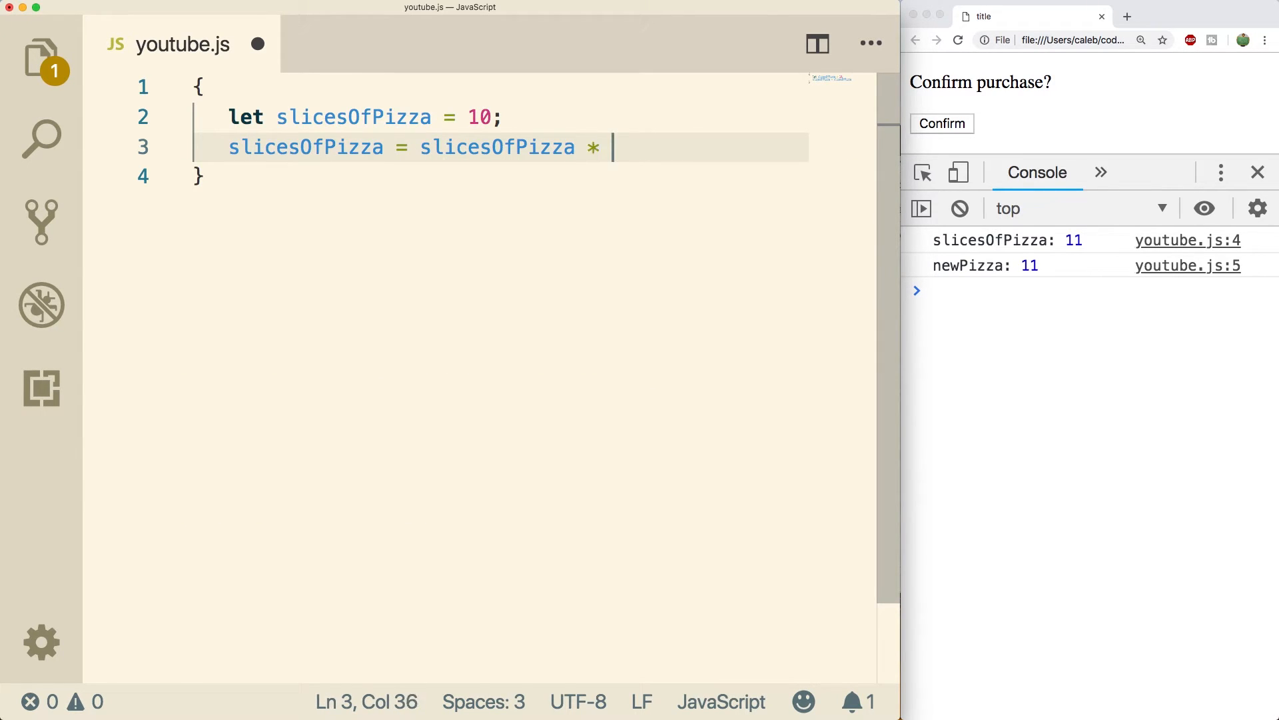
{"action": "type", "text": "5;"}
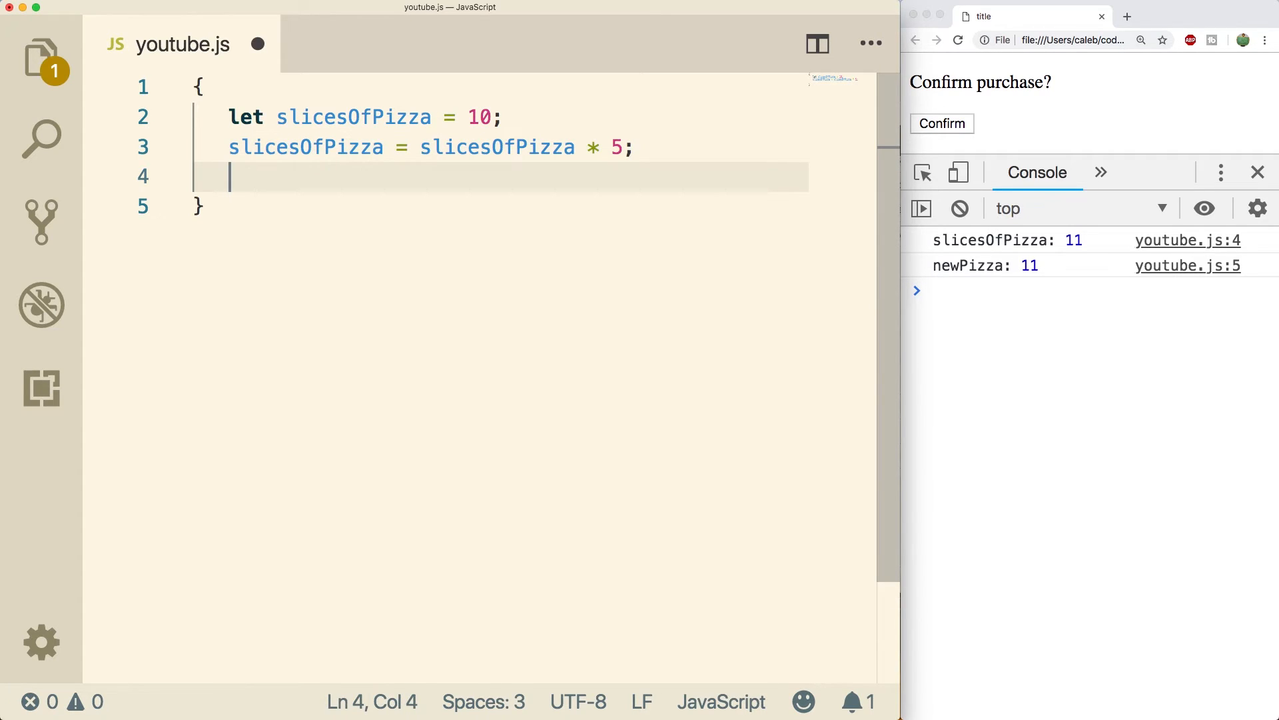
{"action": "type", "text": "console.log(slicesOfPizza);"}
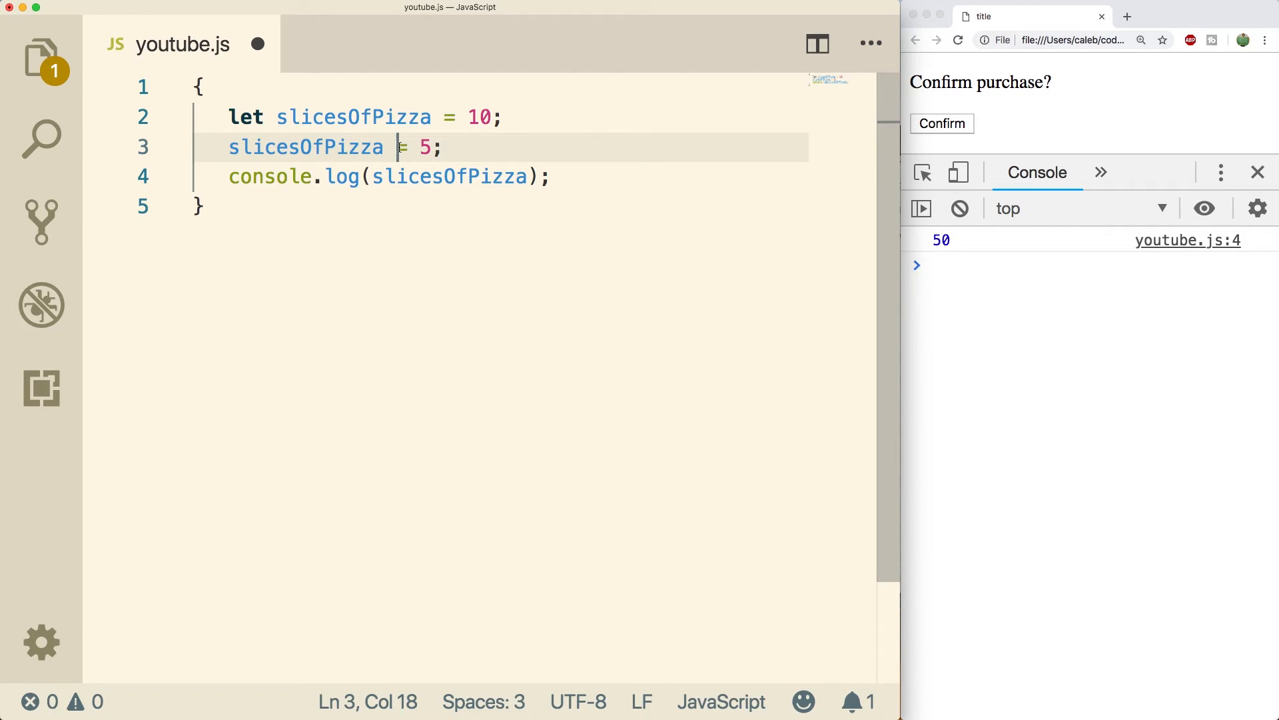
- Switch the operator to *= and reload the page to check the result
{"action": "type", "text": "*"}
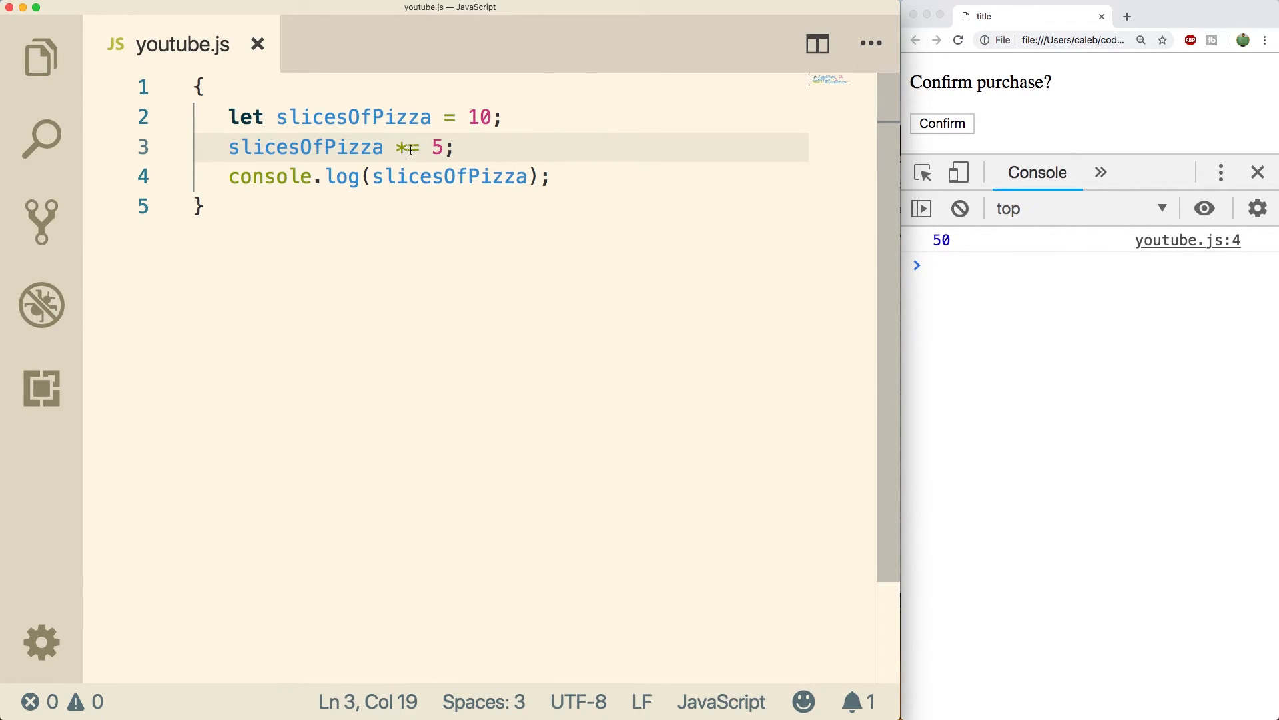
{"action": "left_click", "coordinate": [967, 262]}
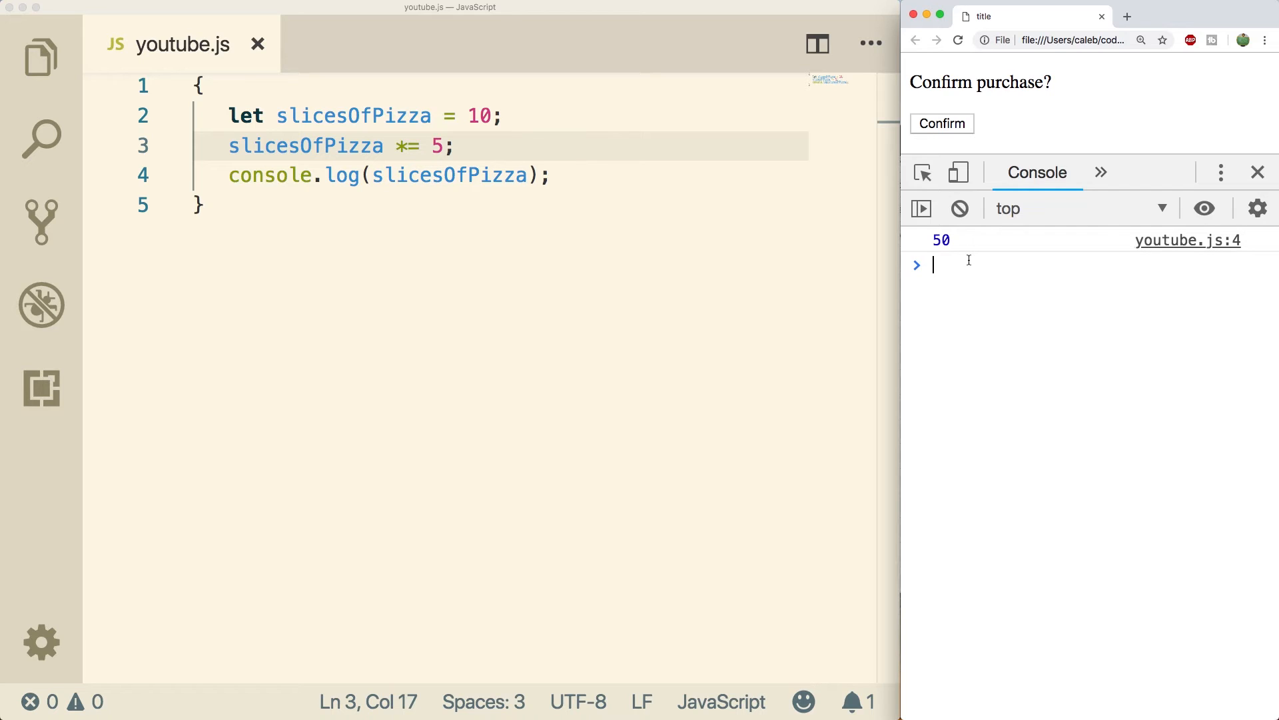
{"action": "left_click", "coordinate": [408, 145]}
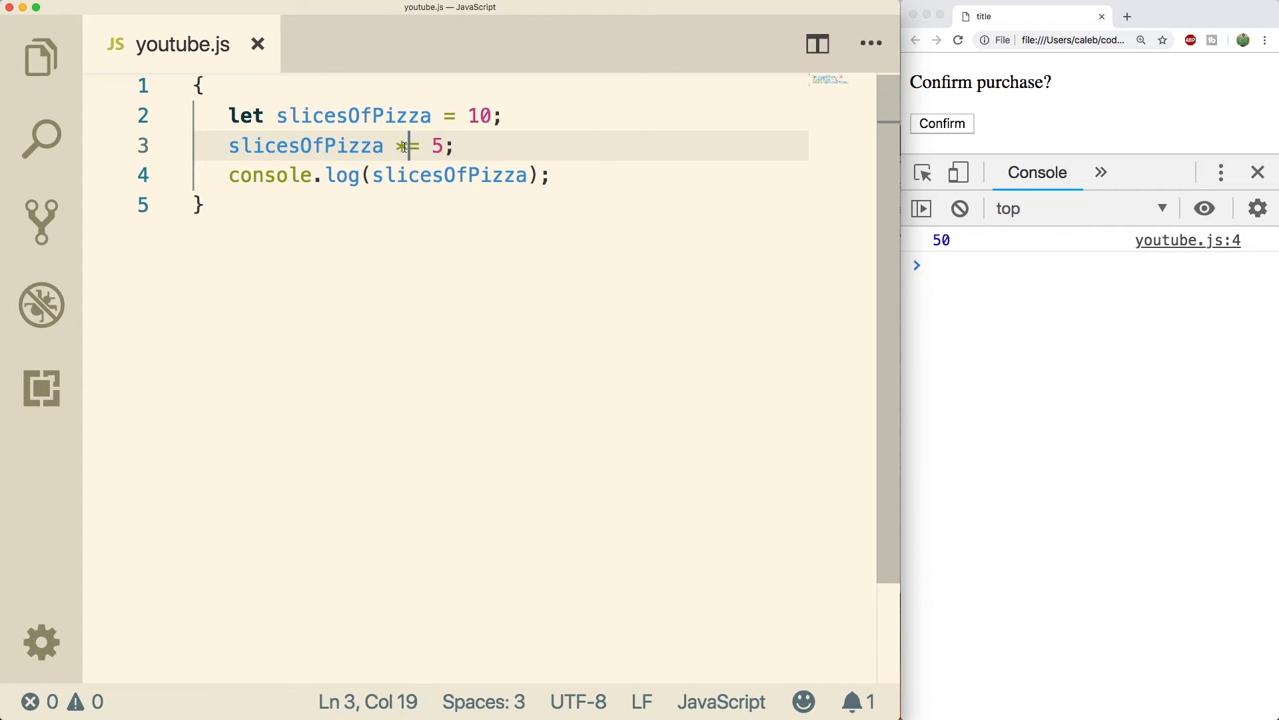
- Try +=, then settle on slicesOfPizza %= 4 so the console logs 2
{"action": "type", "text": "+"}
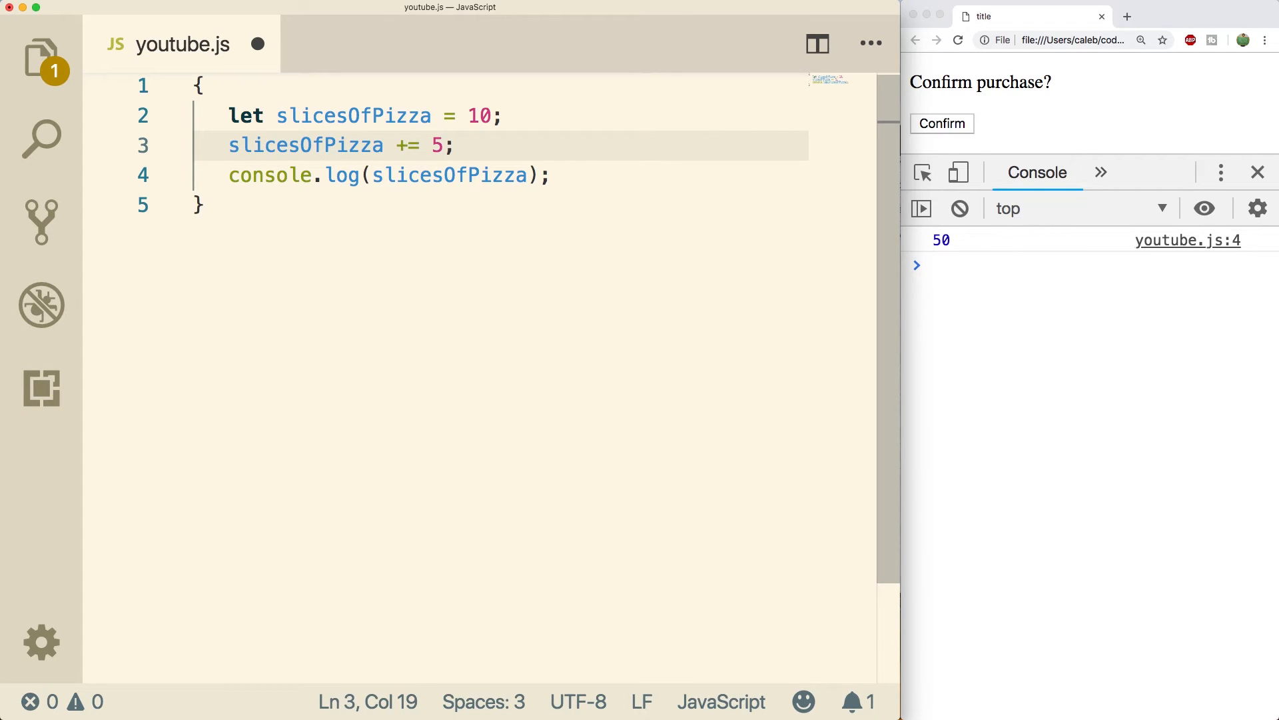
{"action": "key", "text": "Backspace"}
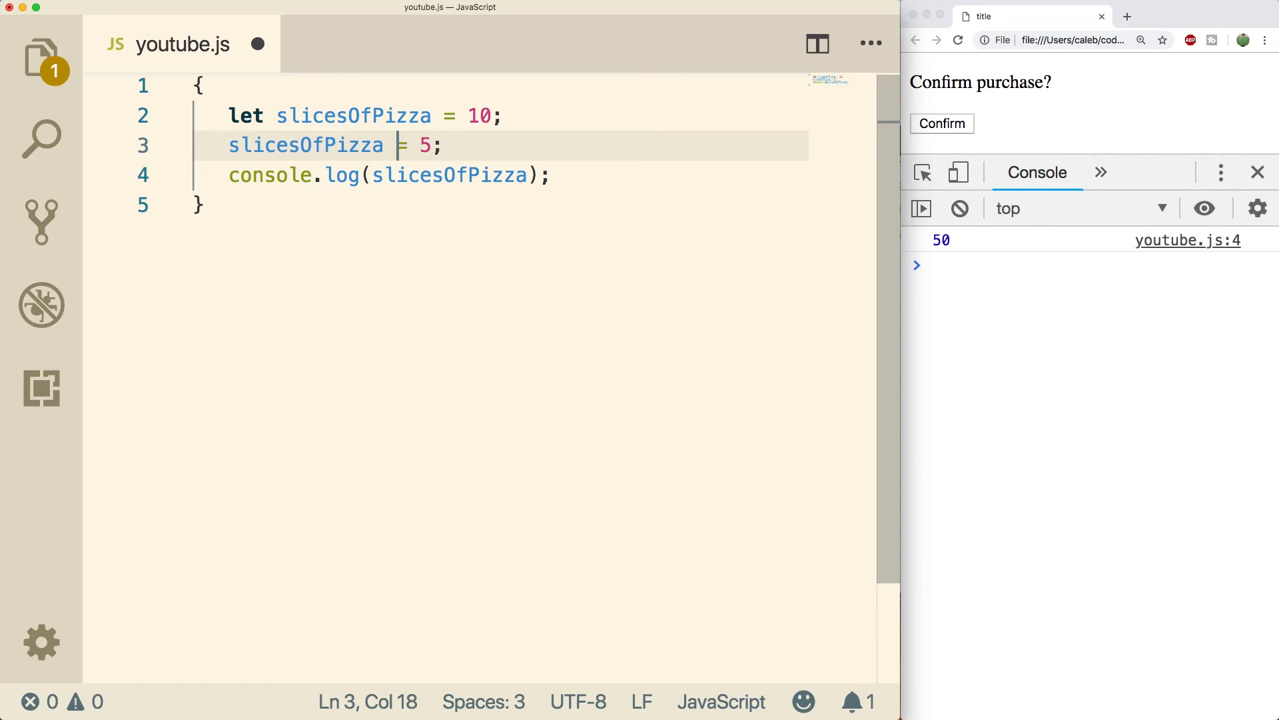
{"action": "type", "text": "*"}
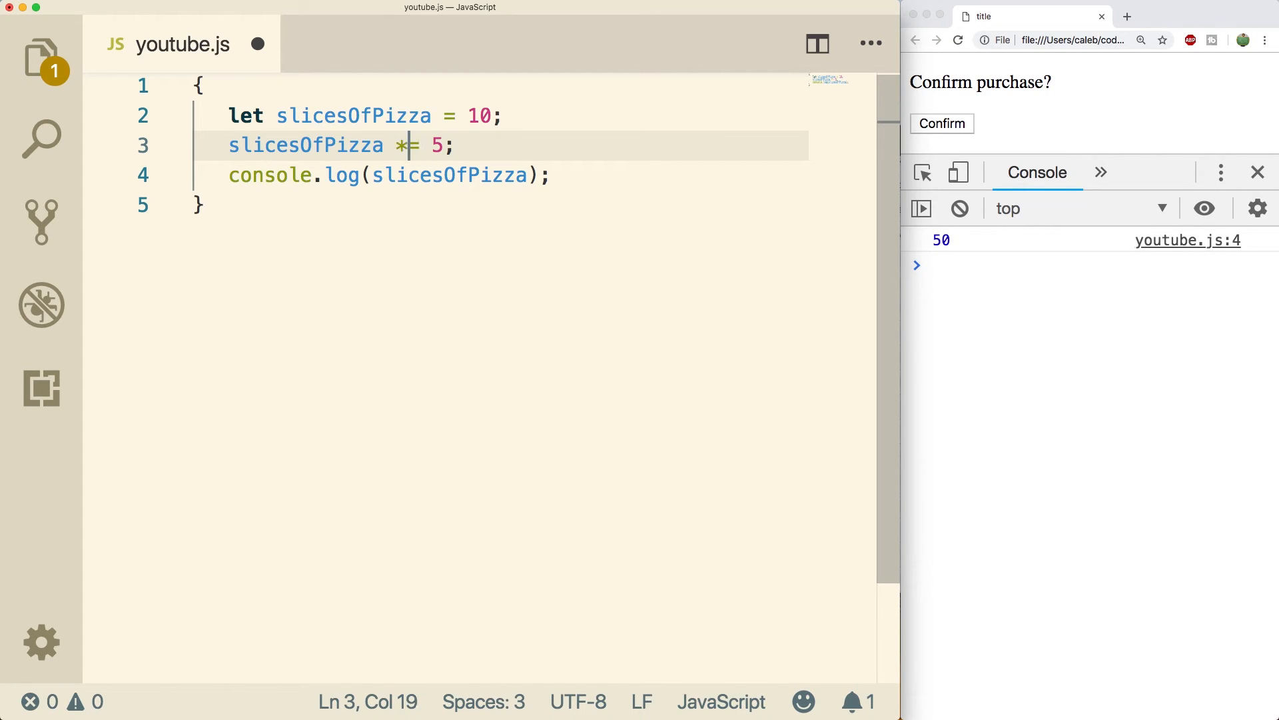
{"action": "type", "text": "%"}
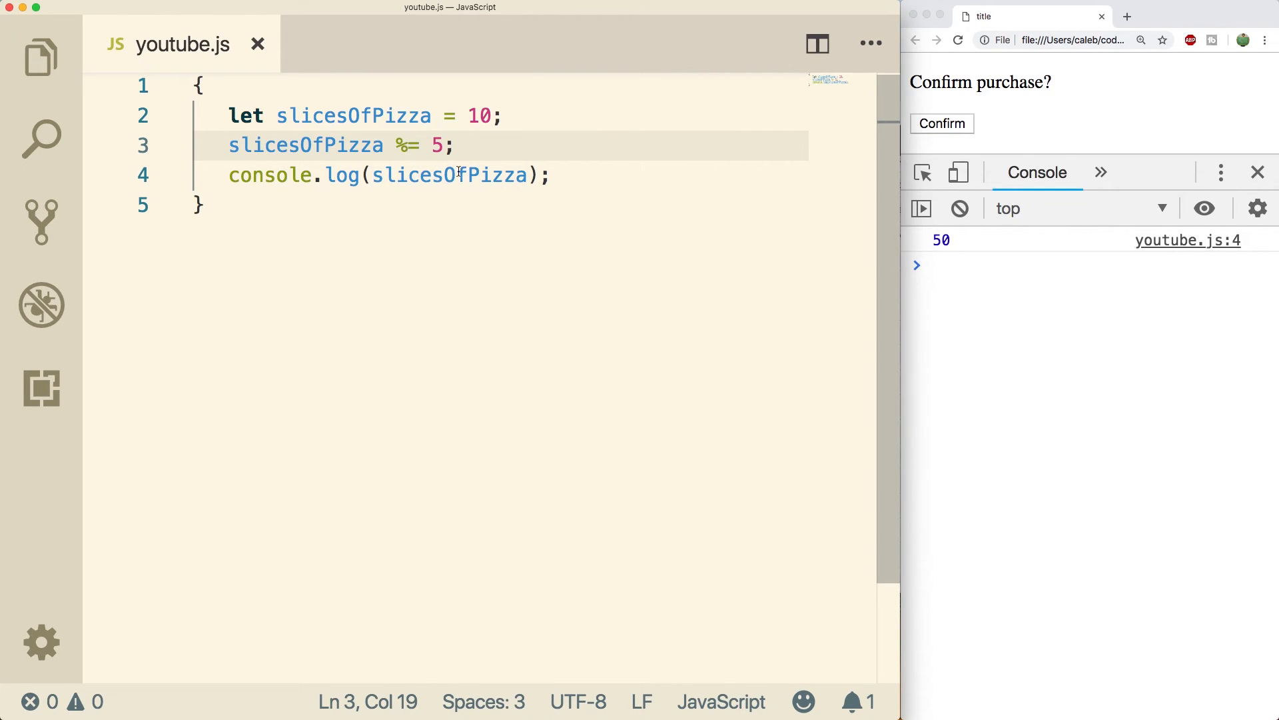
{"action": "type", "text": "4"}
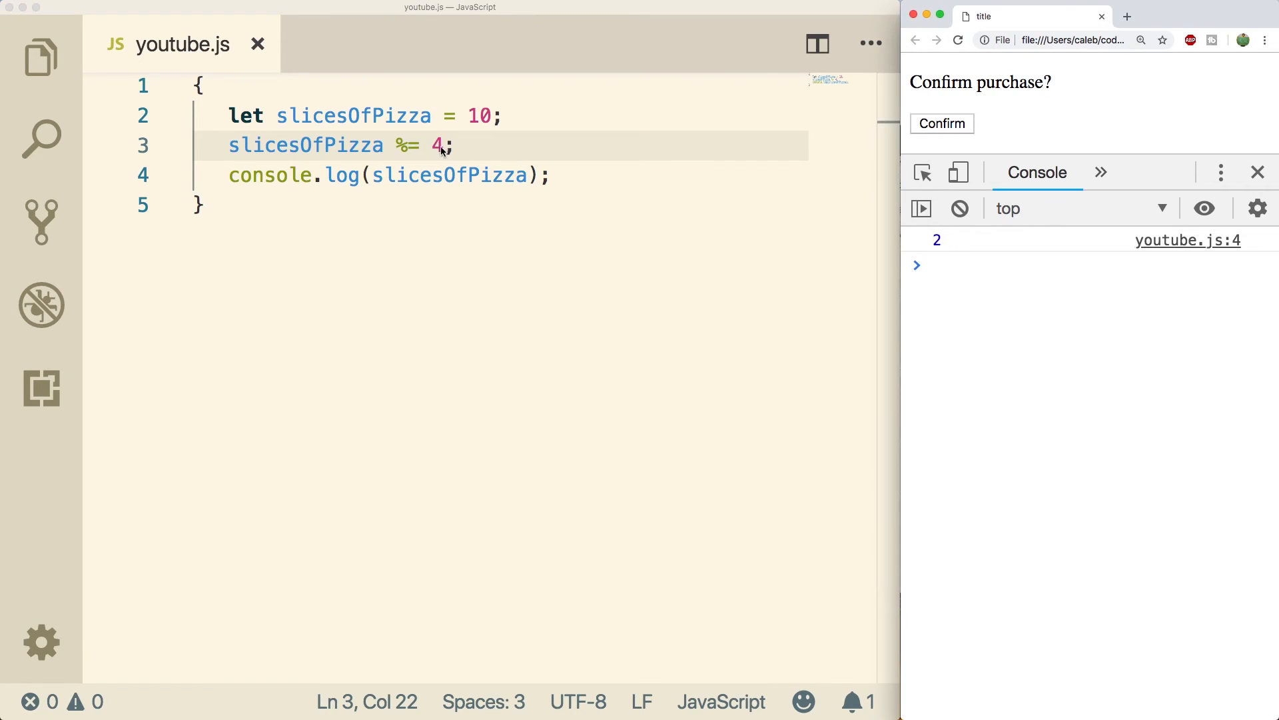
{"action": "mouse_move", "coordinate": [561, 153]}
{"action": "type", "text": "+"}
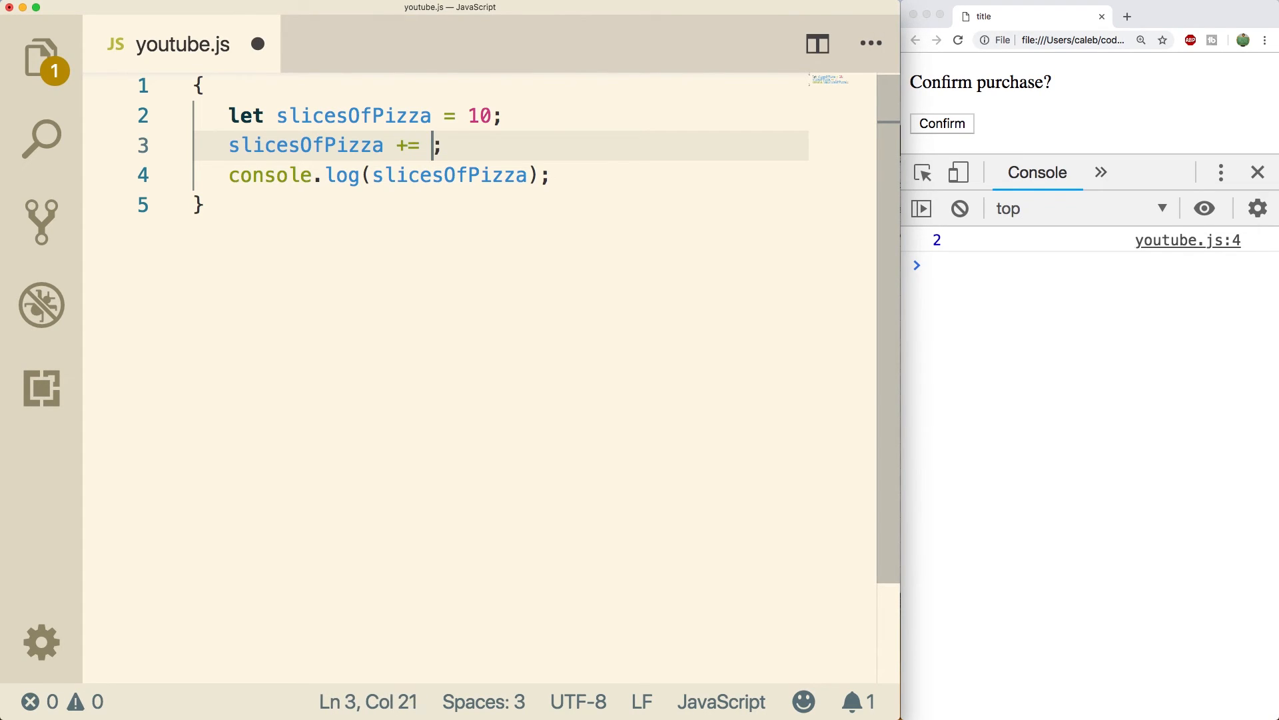
- Enter the value after += so line 3 reads slicesOfPizza += 10
{"action": "type", "text": "2"}
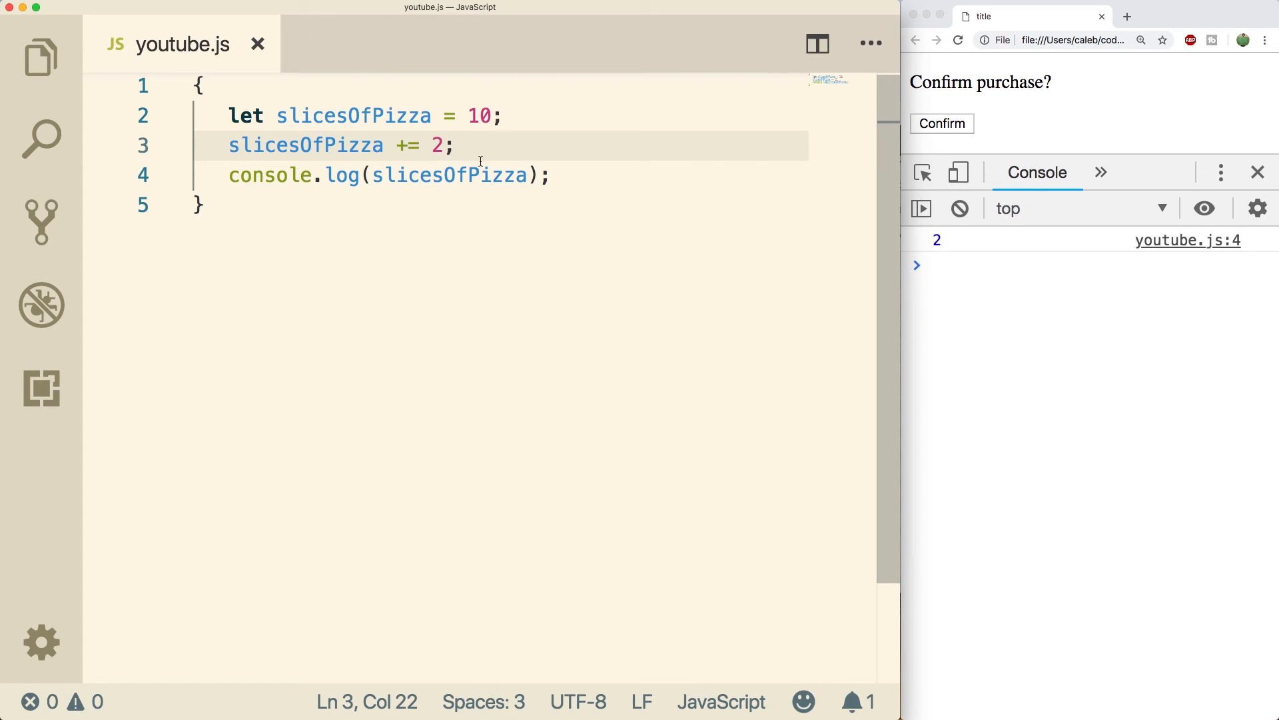
{"action": "type", "text": "10"}
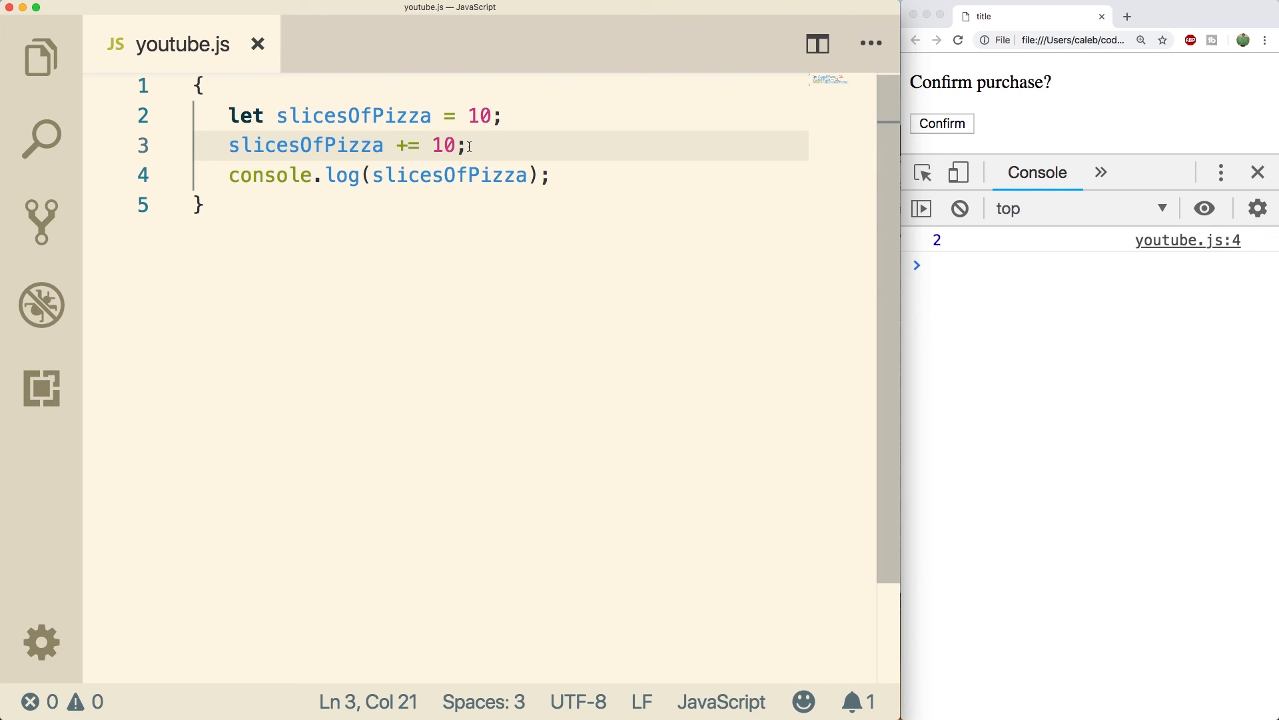
{"action": "mouse_move", "coordinate": [597, 173]}
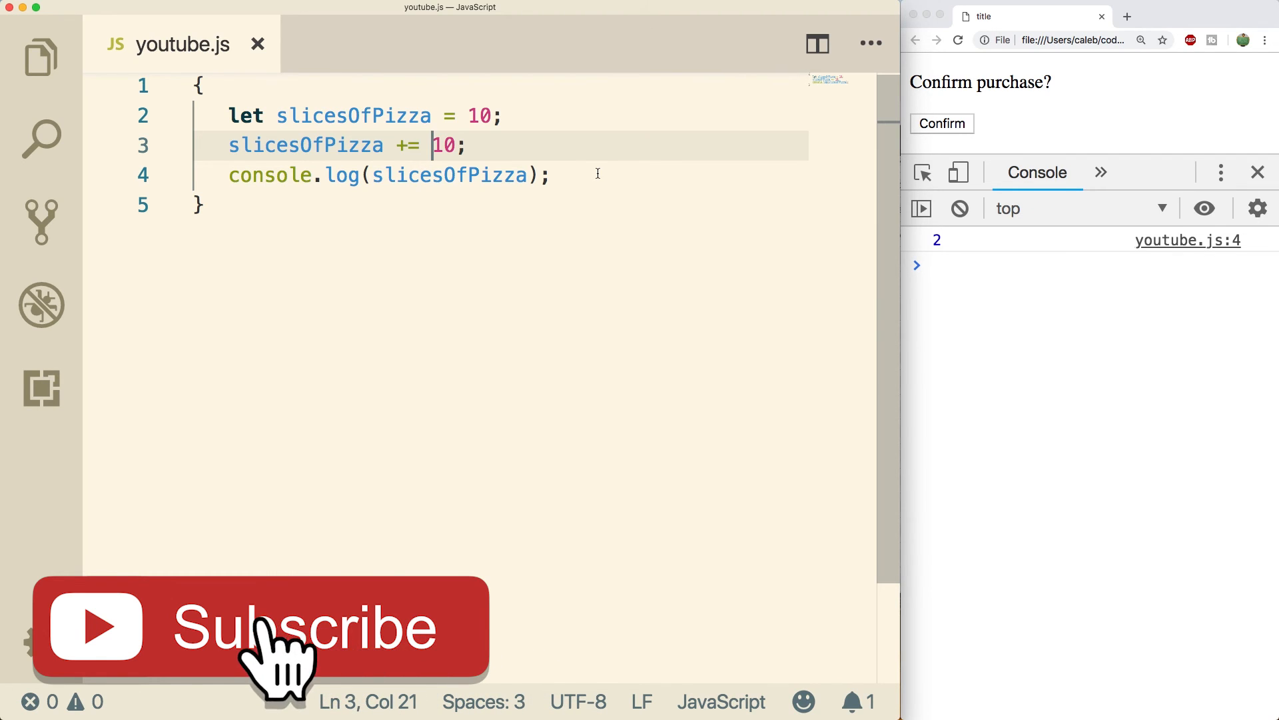
{"action": "left_click", "coordinate": [261, 626]}
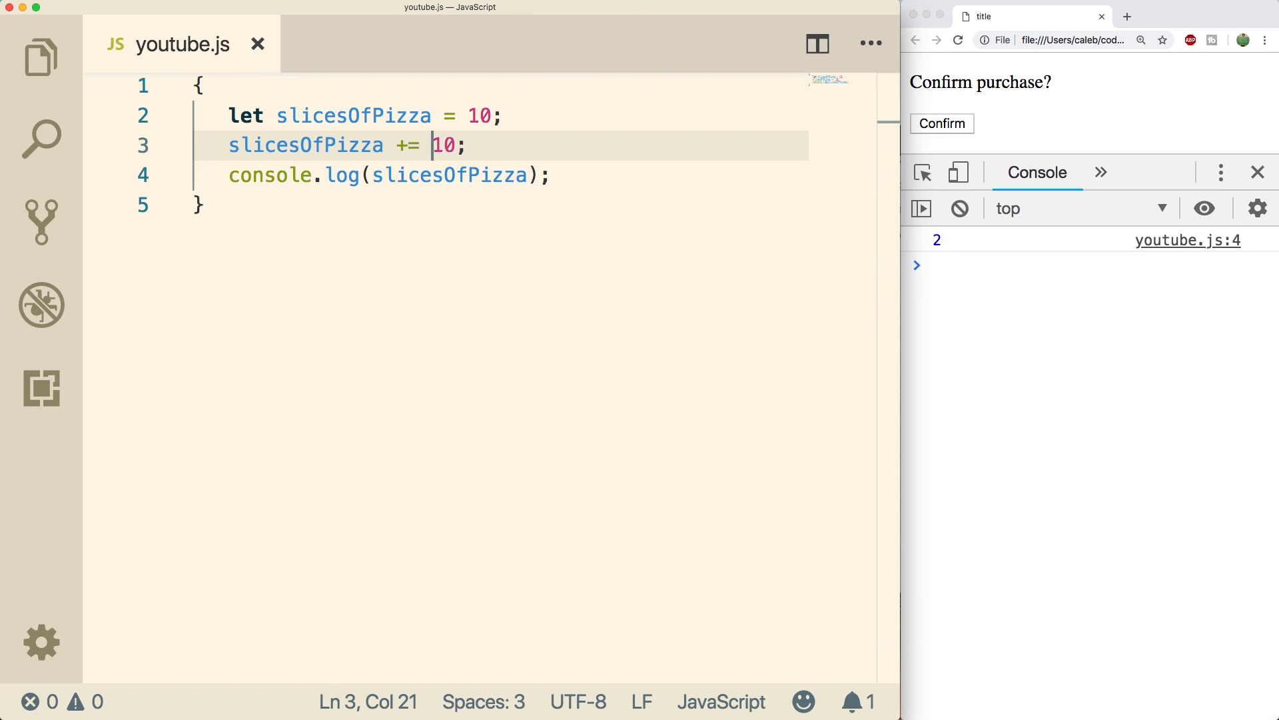
{"action": "mouse_move", "coordinate": [647, 194]}
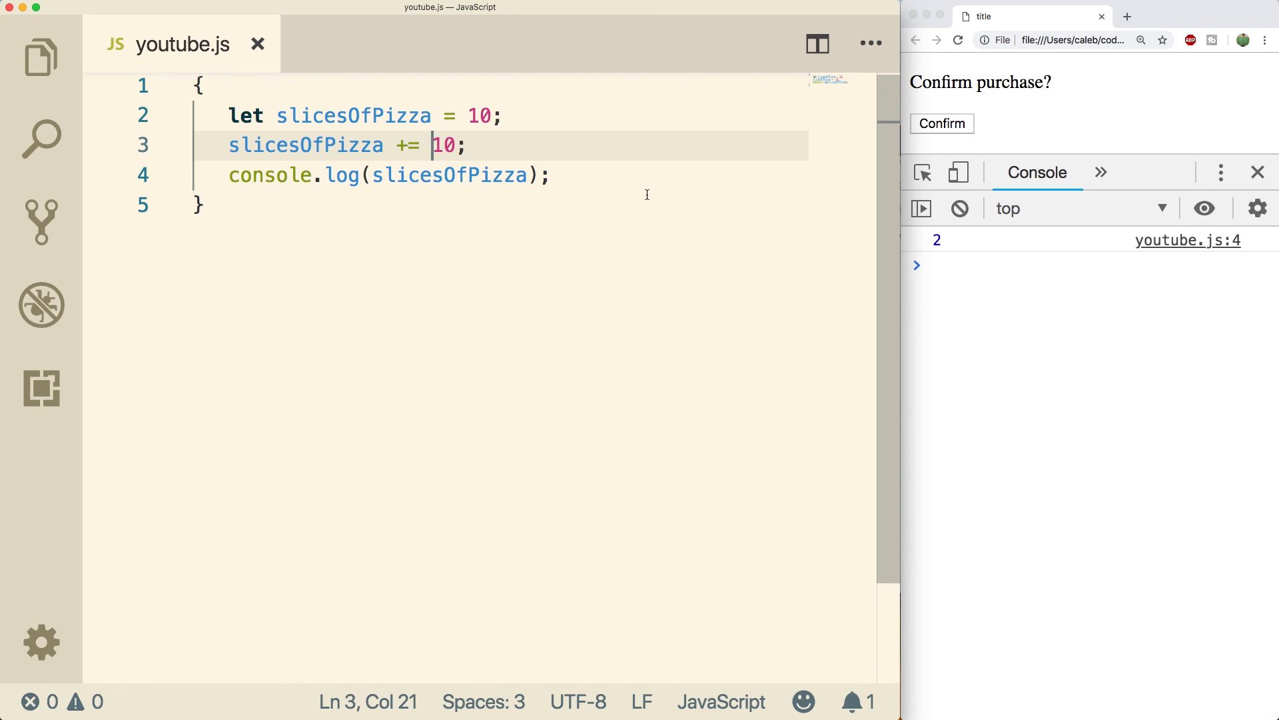
{"action": "left_click", "coordinate": [200, 204]}
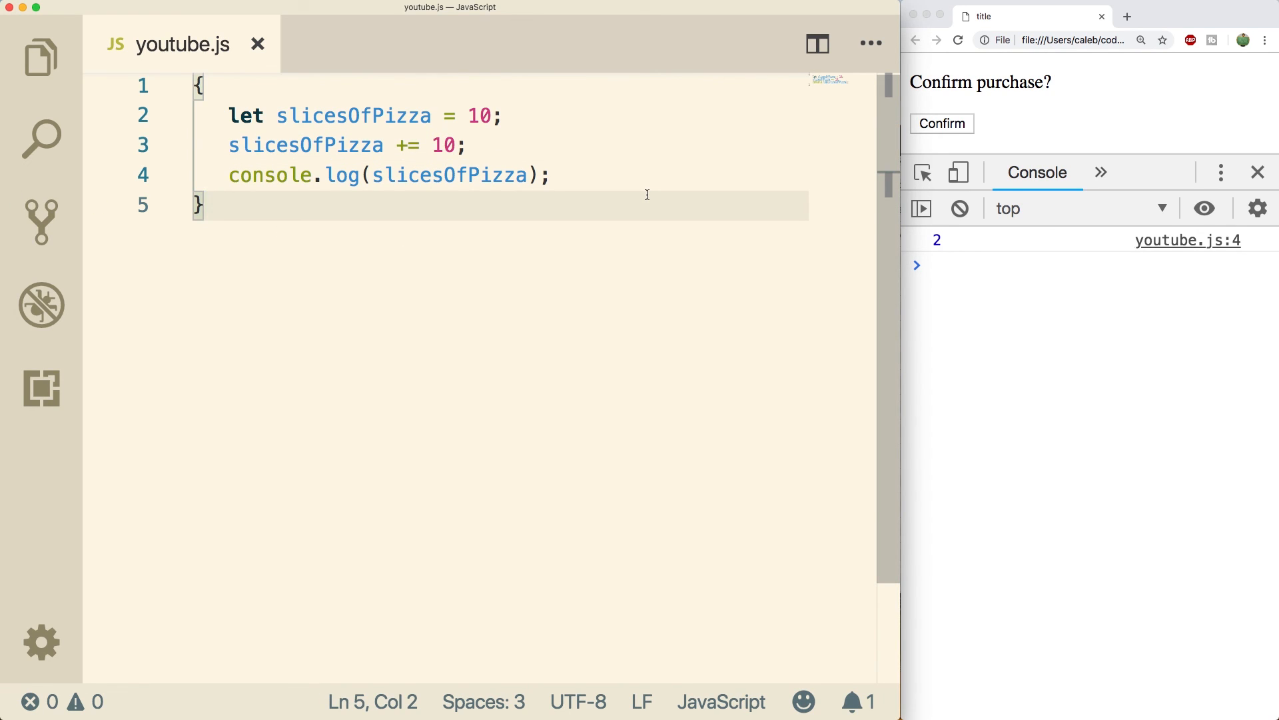